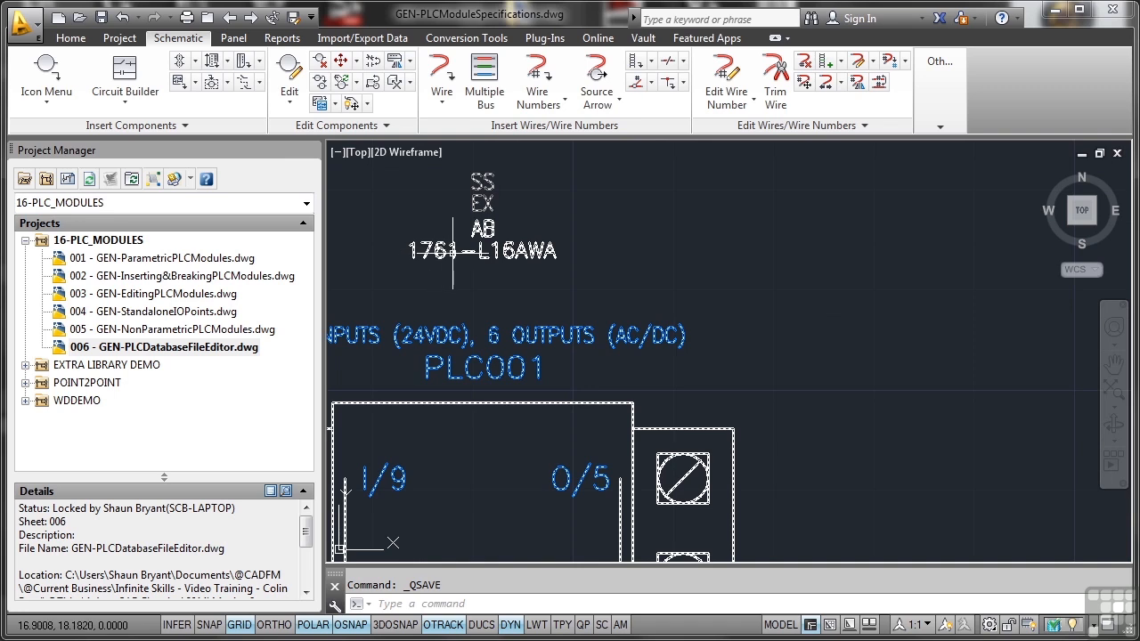
{"action": "mouse_move", "coordinate": [579, 263]}
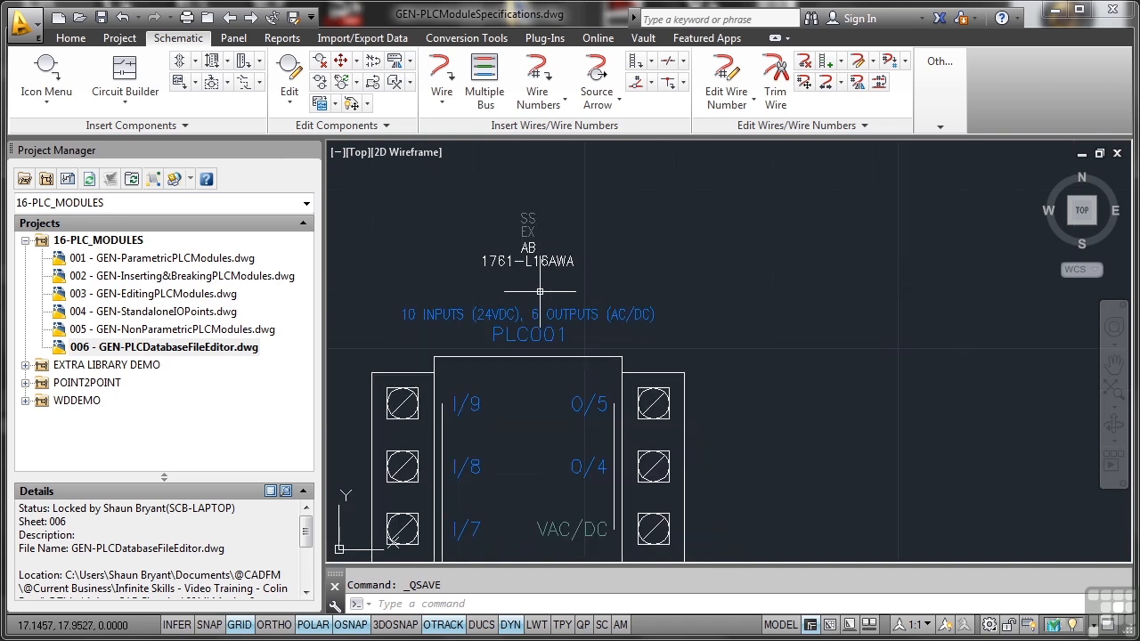
{"action": "mouse_move", "coordinate": [594, 347]}
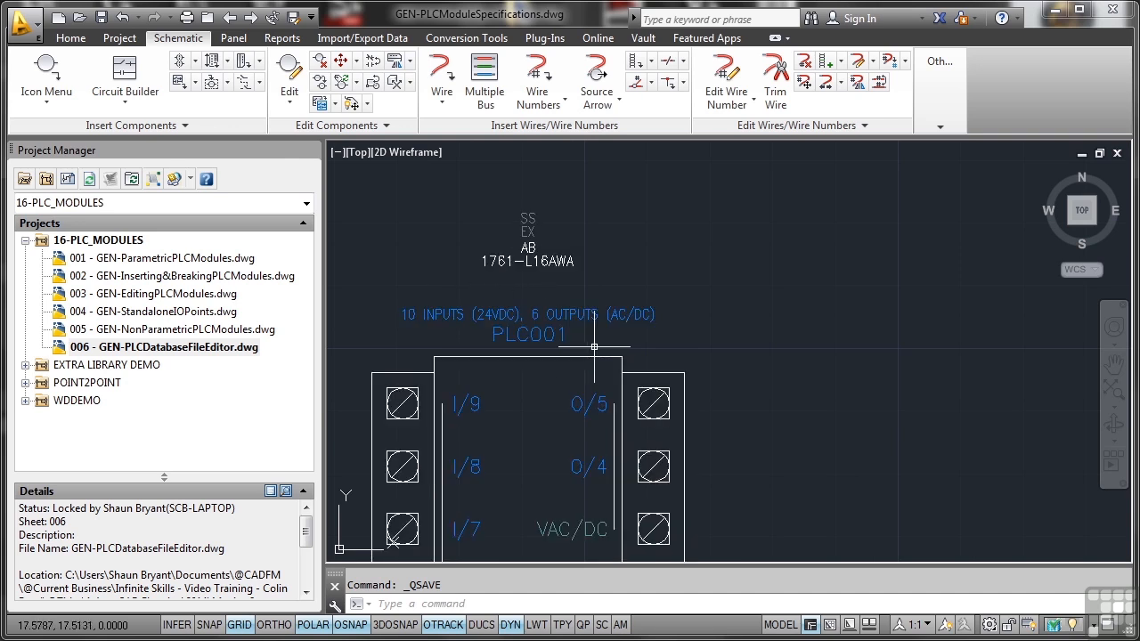
{"action": "mouse_move", "coordinate": [657, 323]}
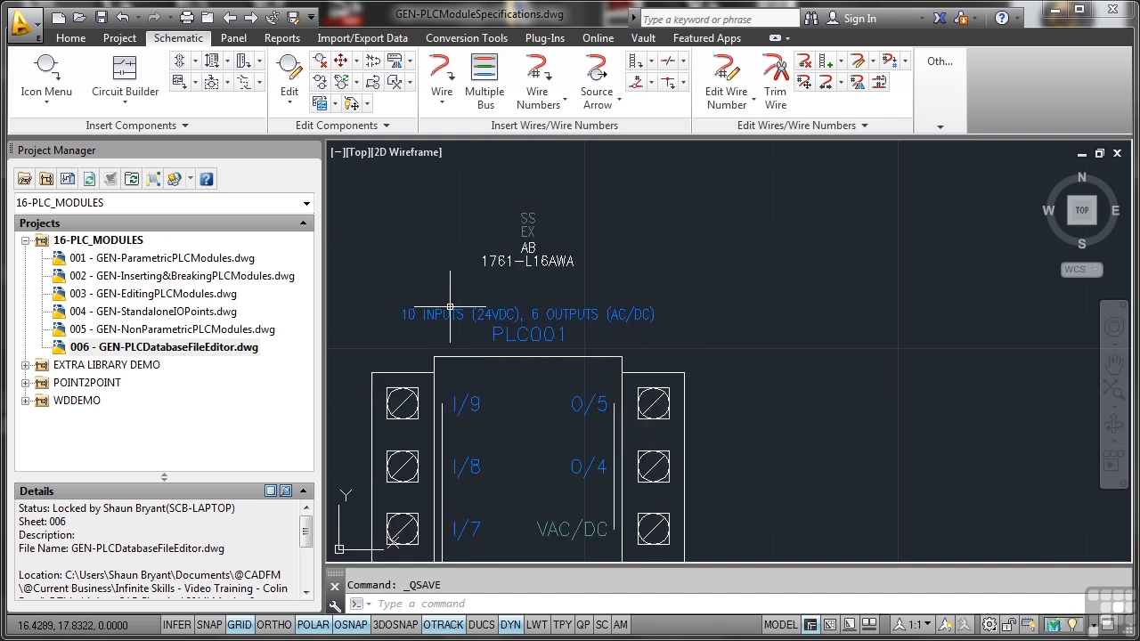
{"action": "mouse_move", "coordinate": [579, 293]}
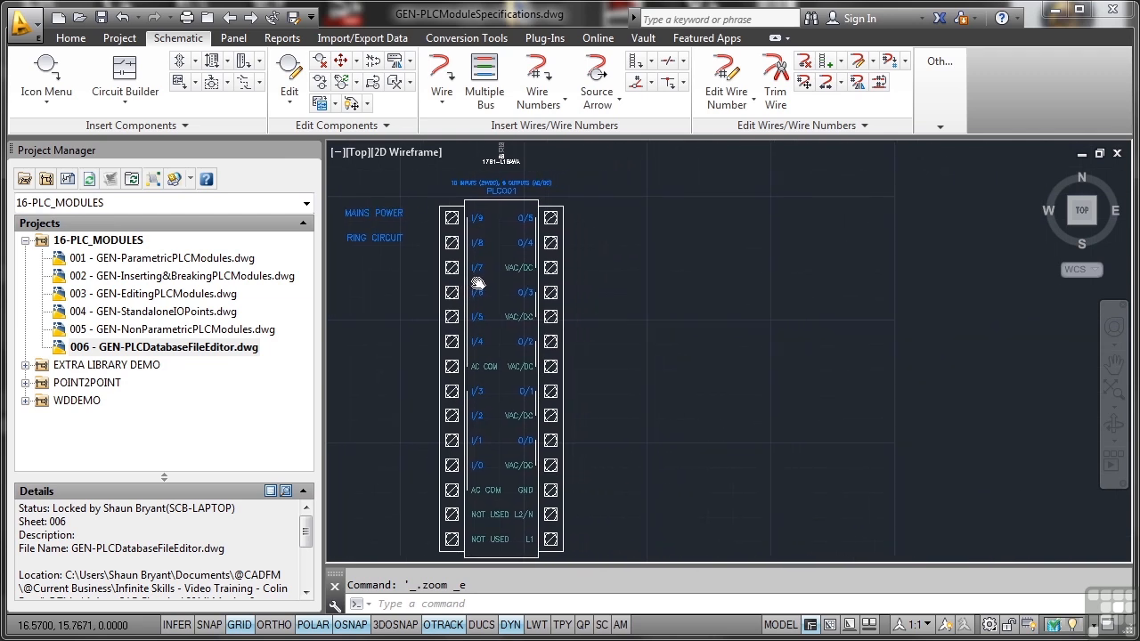
{"action": "mouse_move", "coordinate": [739, 285]}
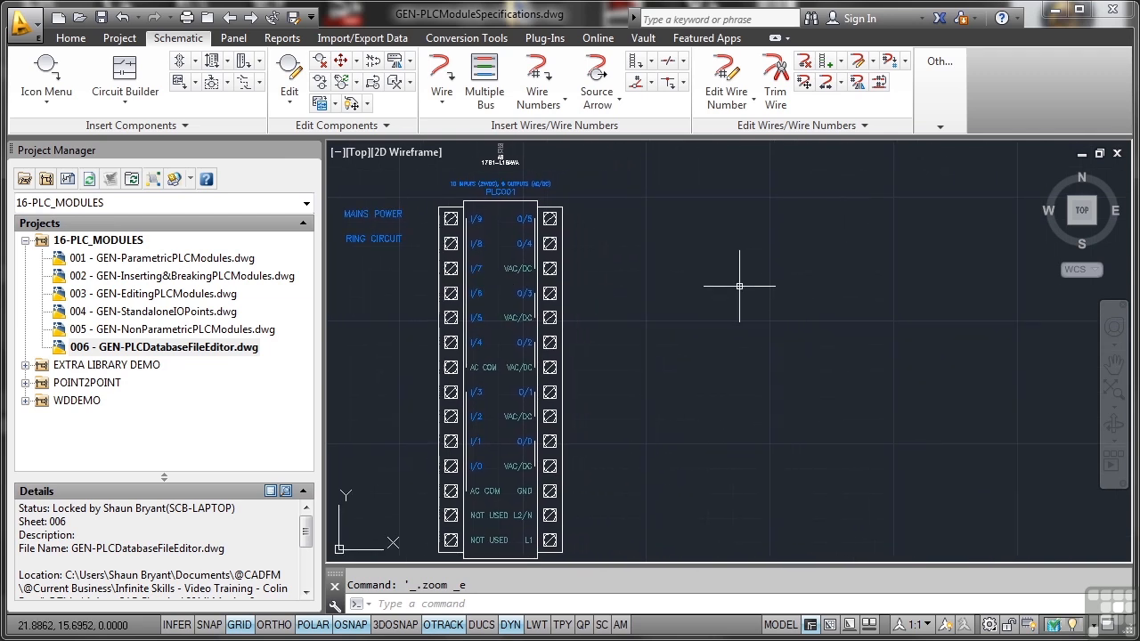
{"action": "mouse_move", "coordinate": [697, 261]}
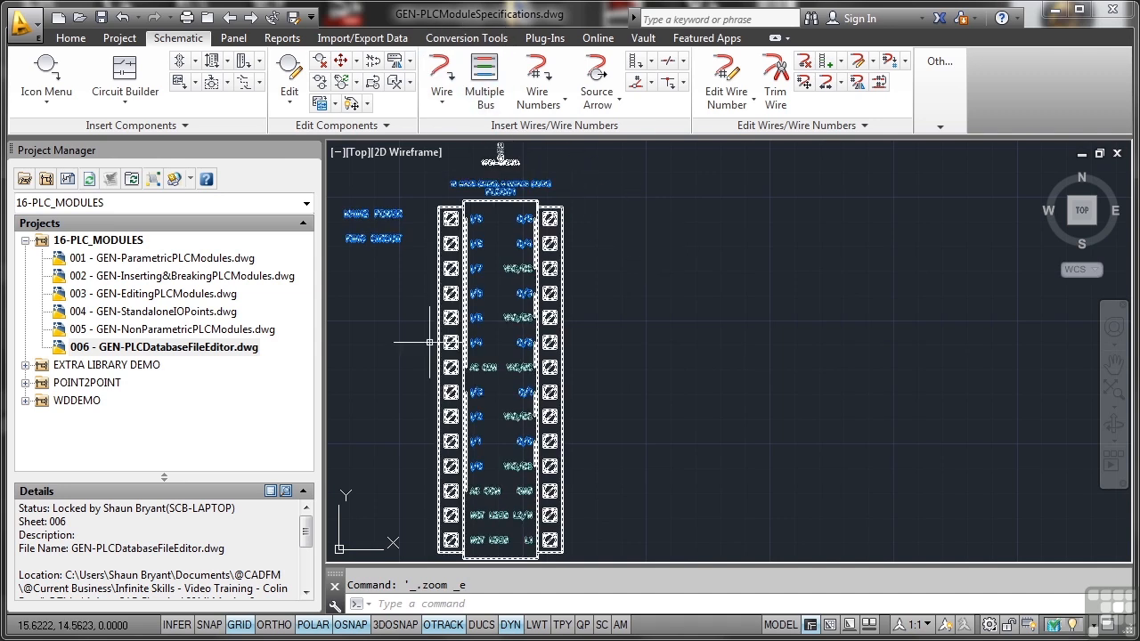
Add GEN-PLCModuleSpecifications.dwg to 16-PLC_MODULES with project defaults and renumber it to sheet 007.
{"action": "left_click", "coordinate": [98, 240]}
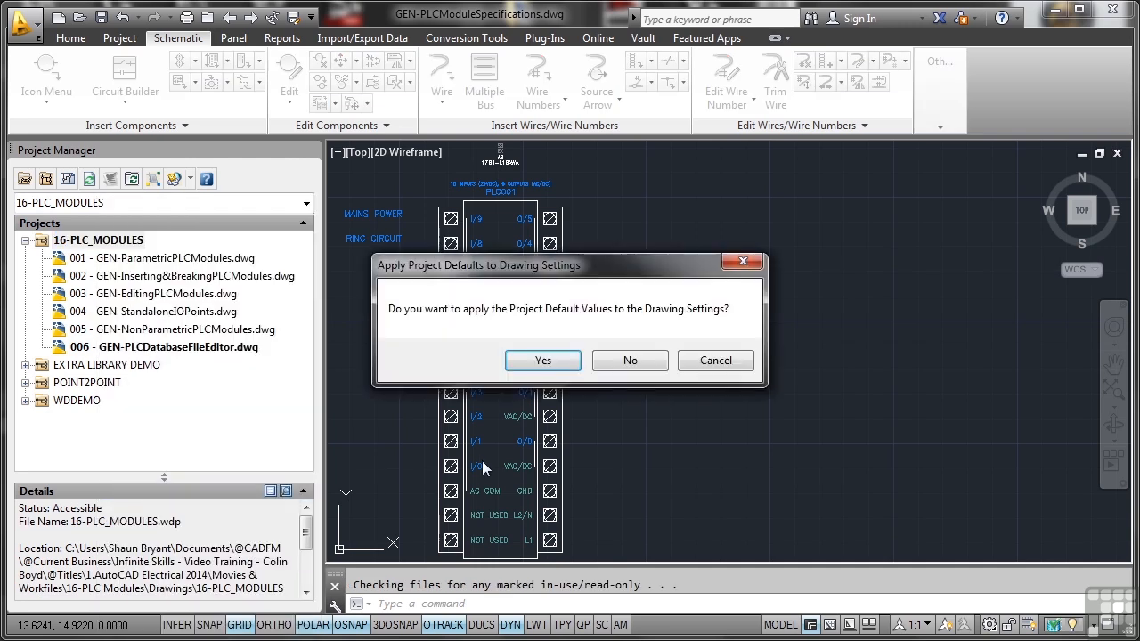
{"action": "left_click", "coordinate": [542, 359]}
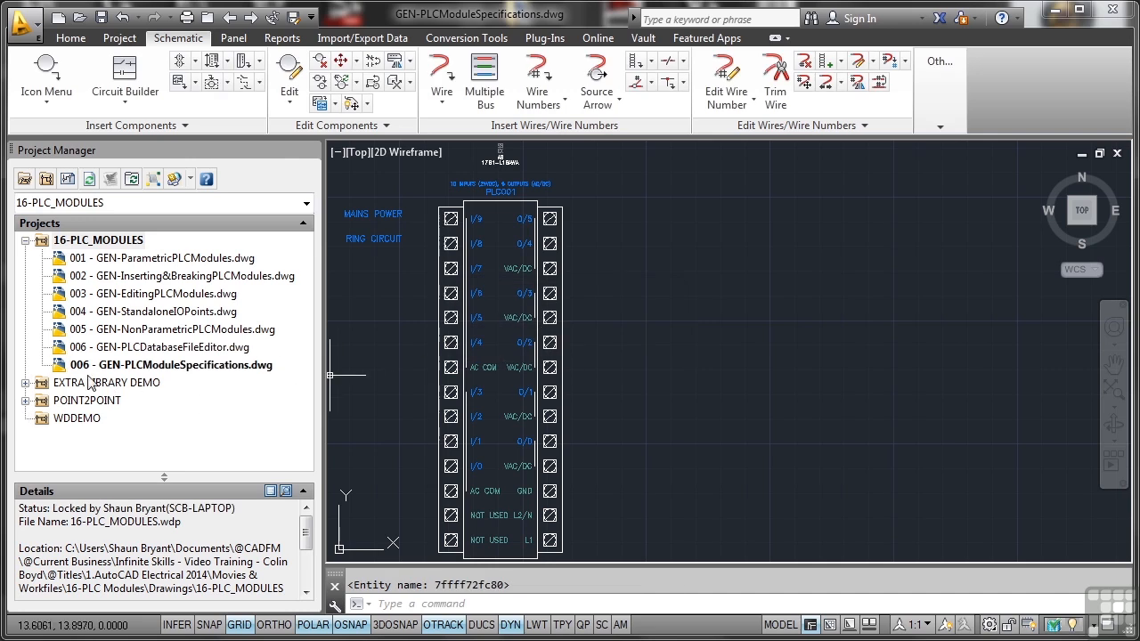
{"action": "right_click", "coordinate": [170, 365]}
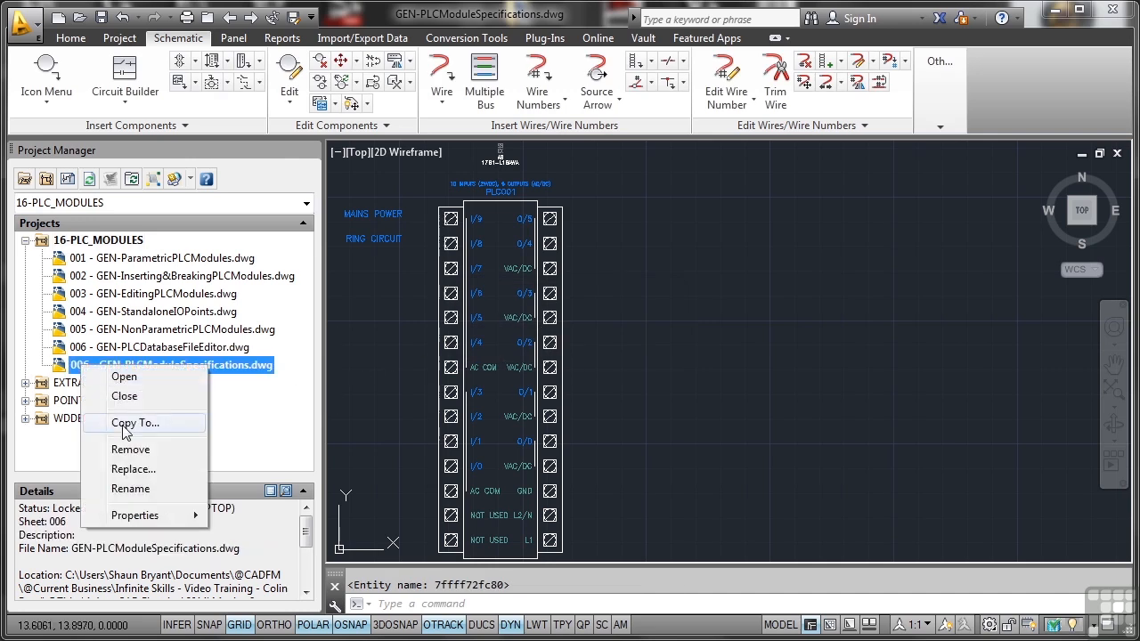
{"action": "left_click", "coordinate": [134, 515]}
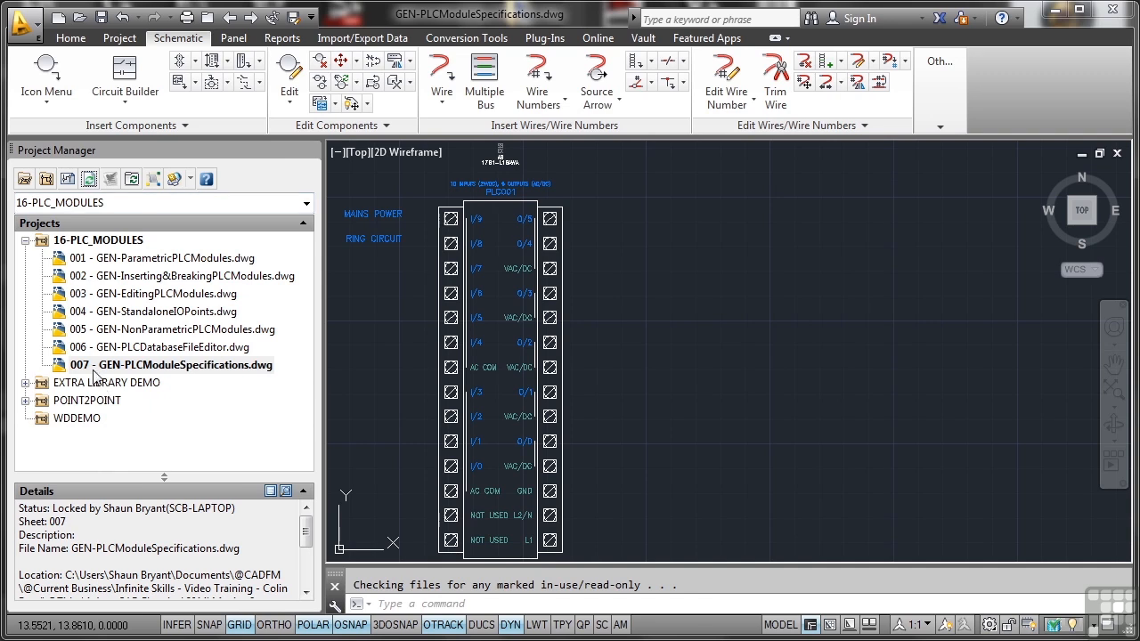
{"action": "mouse_move", "coordinate": [201, 383]}
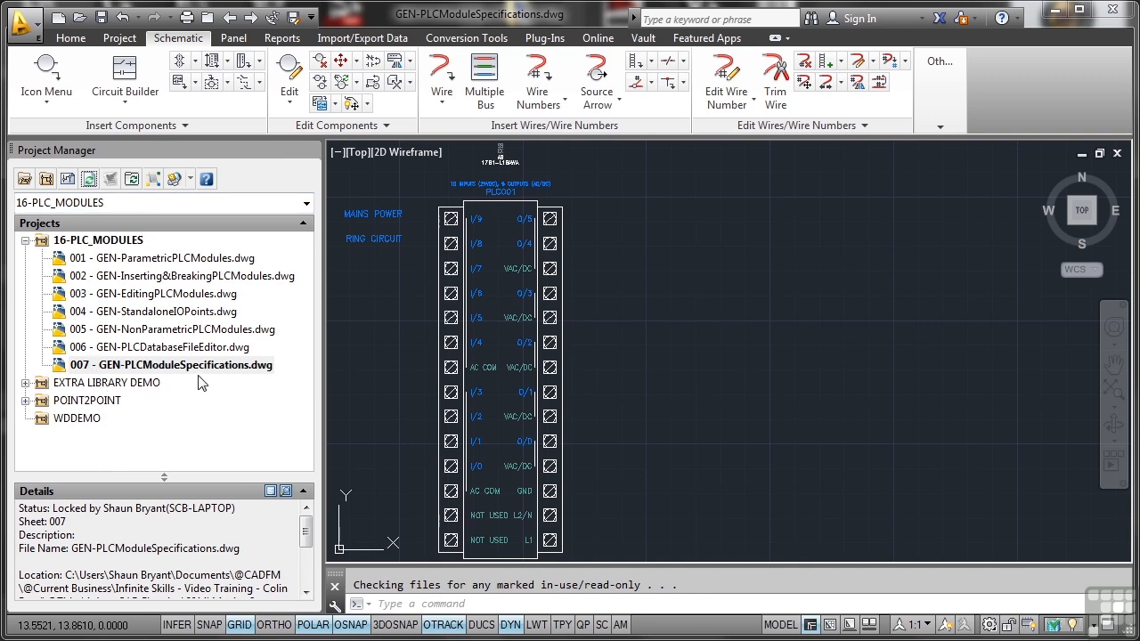
{"action": "mouse_move", "coordinate": [517, 290]}
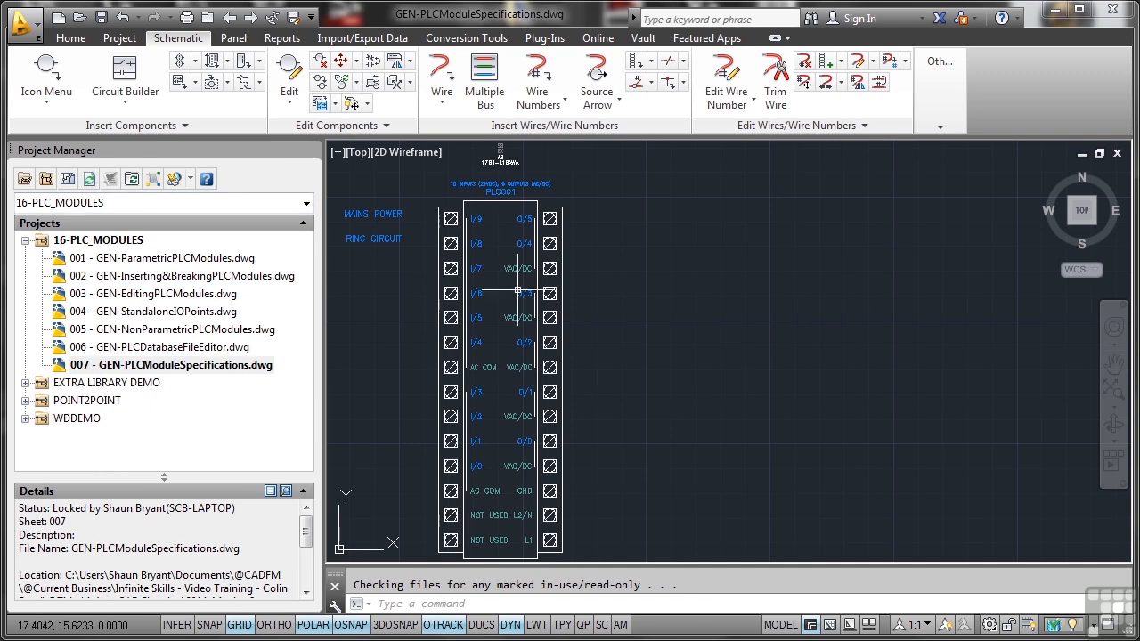
{"action": "mouse_move", "coordinate": [639, 305]}
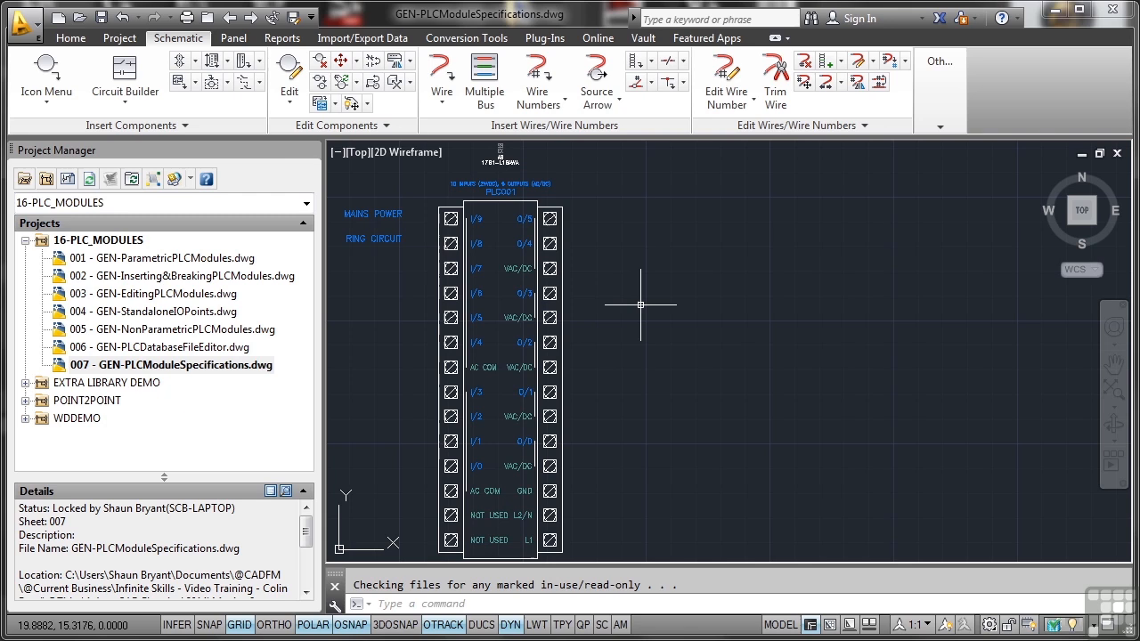
{"action": "mouse_move", "coordinate": [47, 72]}
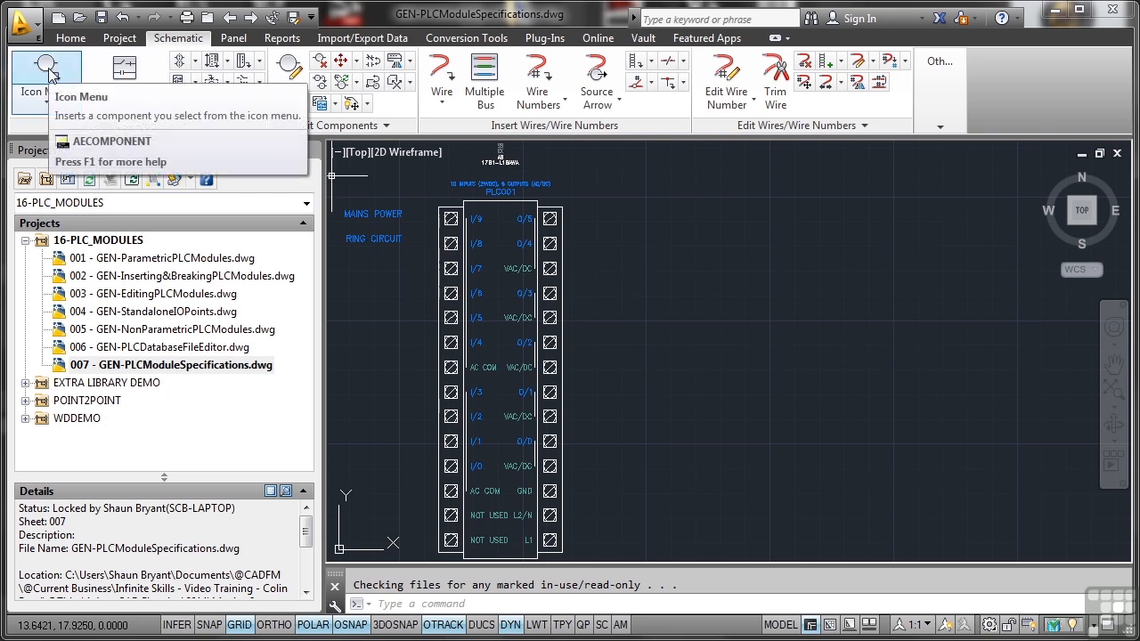
{"action": "left_click", "coordinate": [45, 69]}
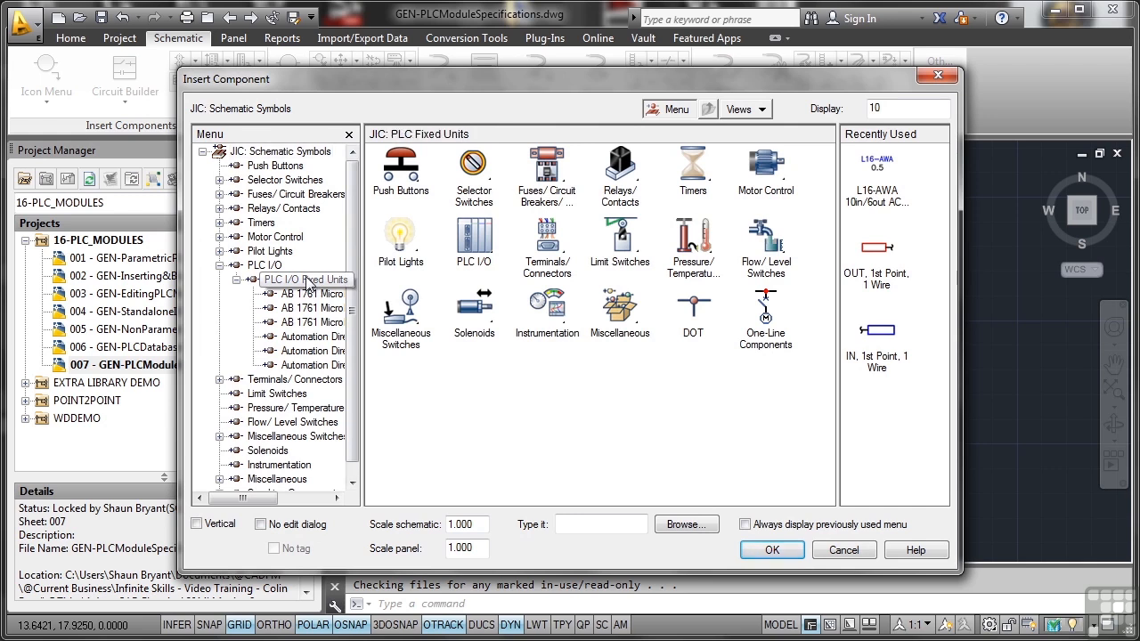
{"action": "left_click", "coordinate": [304, 279]}
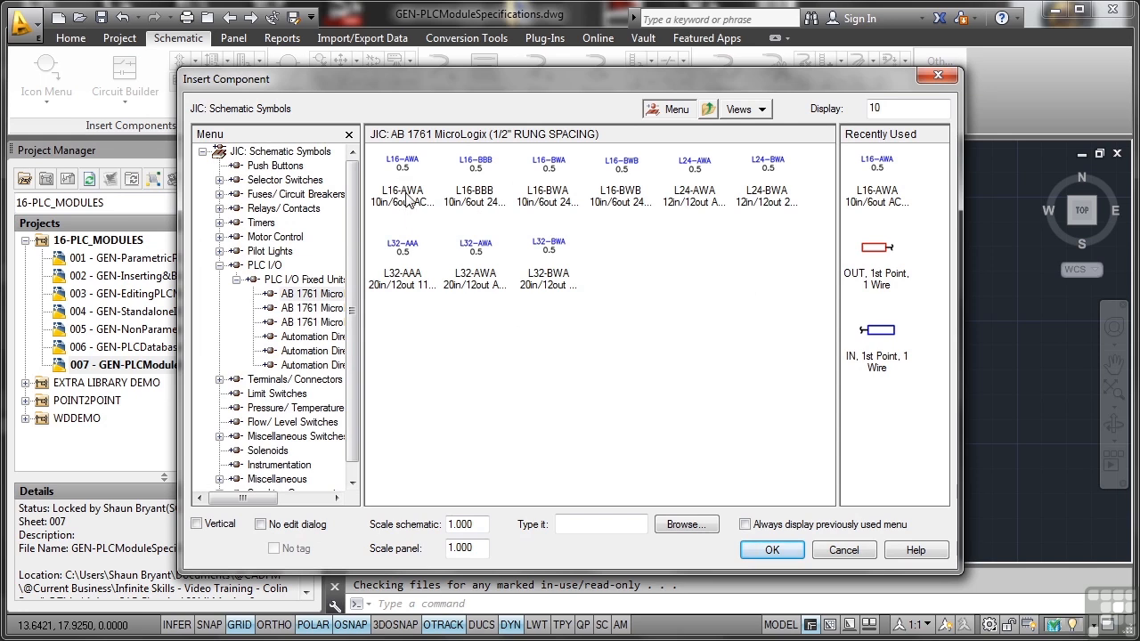
{"action": "mouse_move", "coordinate": [412, 203]}
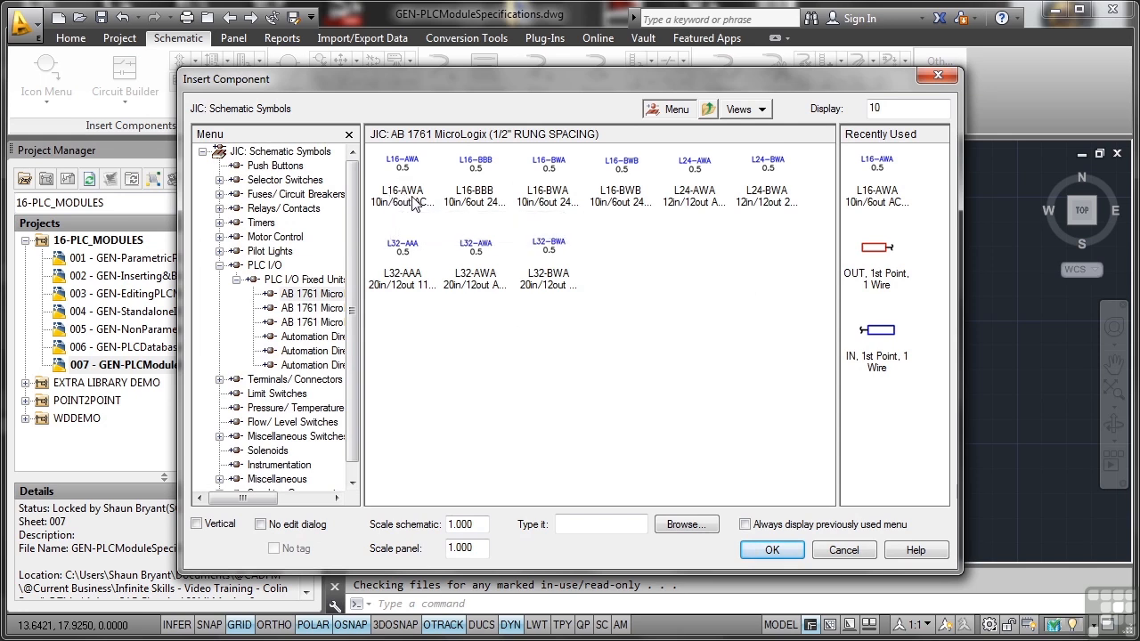
{"action": "mouse_move", "coordinate": [408, 215]}
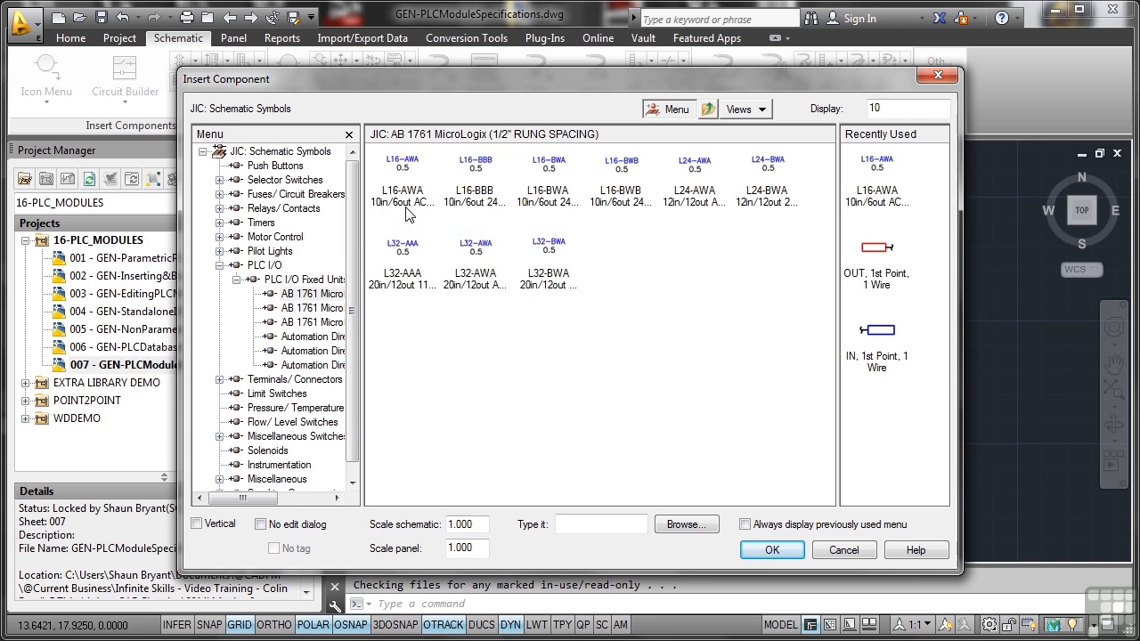
{"action": "mouse_move", "coordinate": [767, 488]}
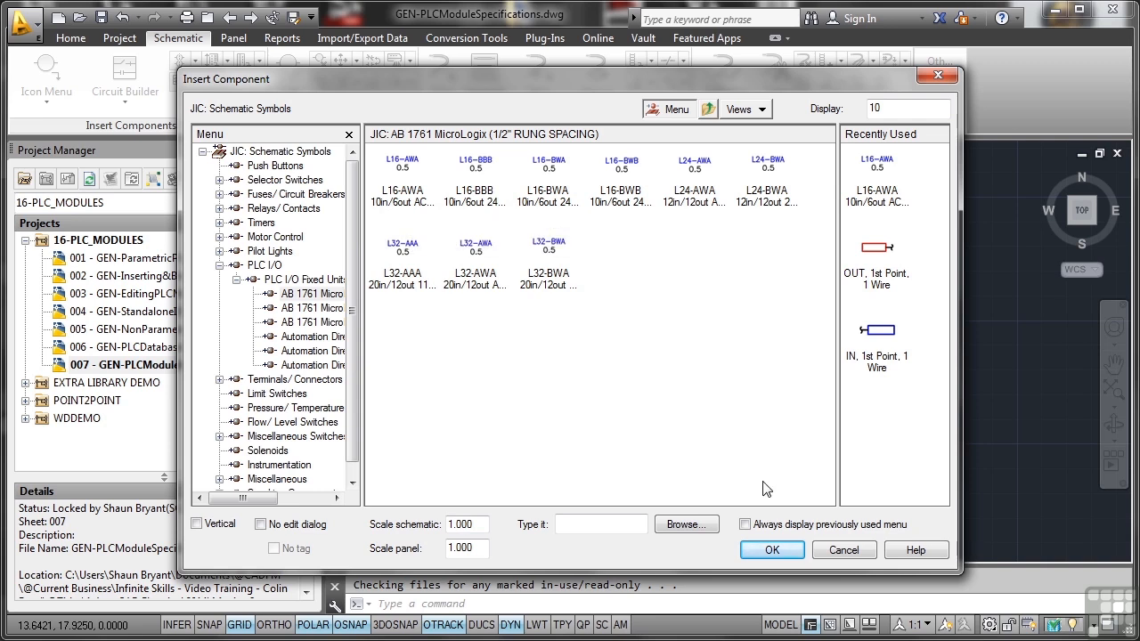
{"action": "mouse_move", "coordinate": [850, 526]}
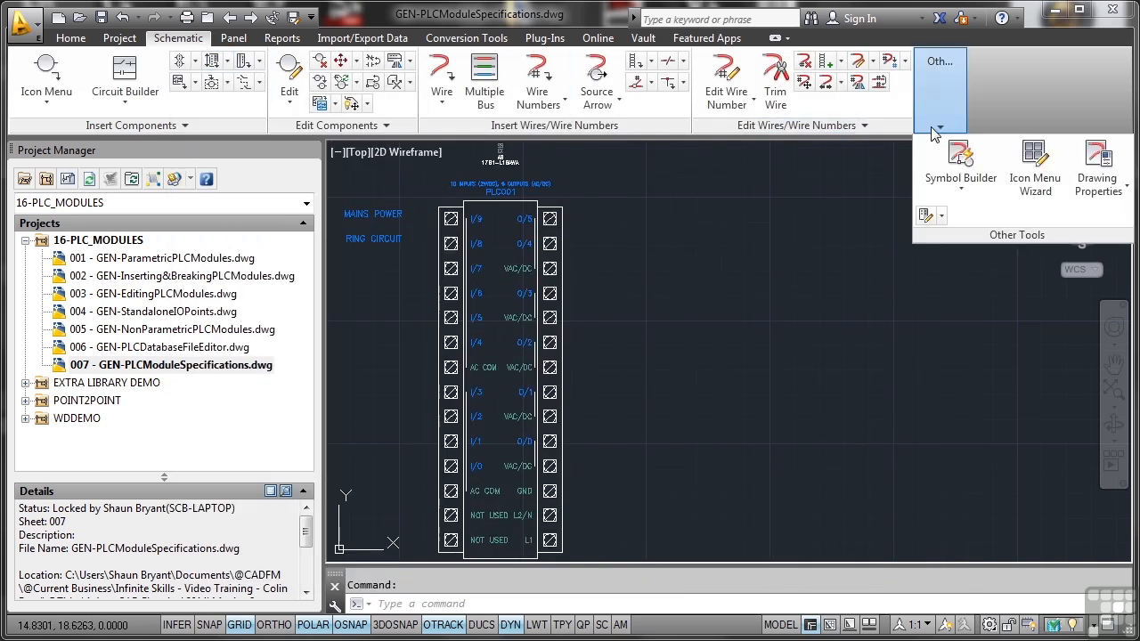
Launch the PLC Database File Editor, select 1761-L16AWA, and start a new module.
{"action": "left_click", "coordinate": [926, 215]}
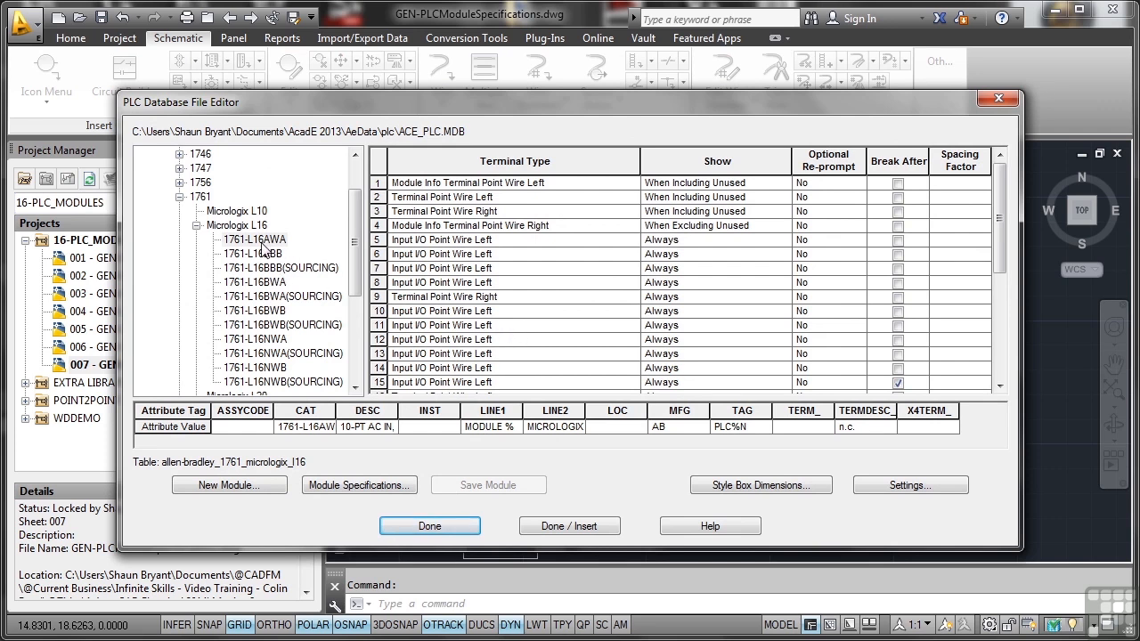
{"action": "left_click", "coordinate": [254, 239]}
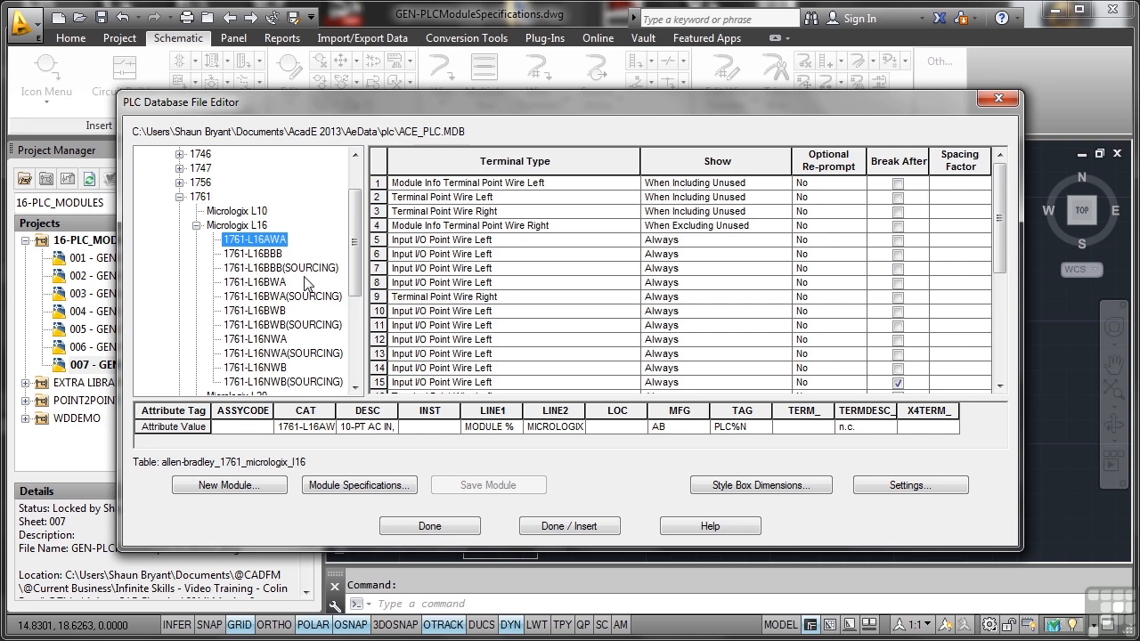
{"action": "left_click", "coordinate": [228, 484]}
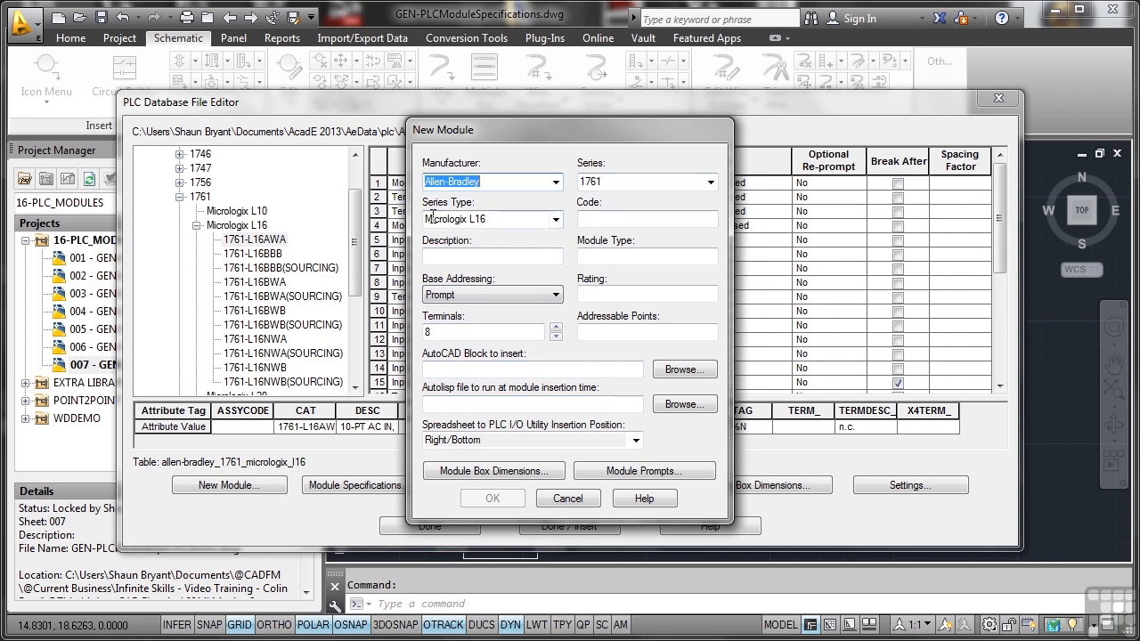
Enter code AWA in the New Module form, then cancel it.
{"action": "left_click", "coordinate": [647, 219]}
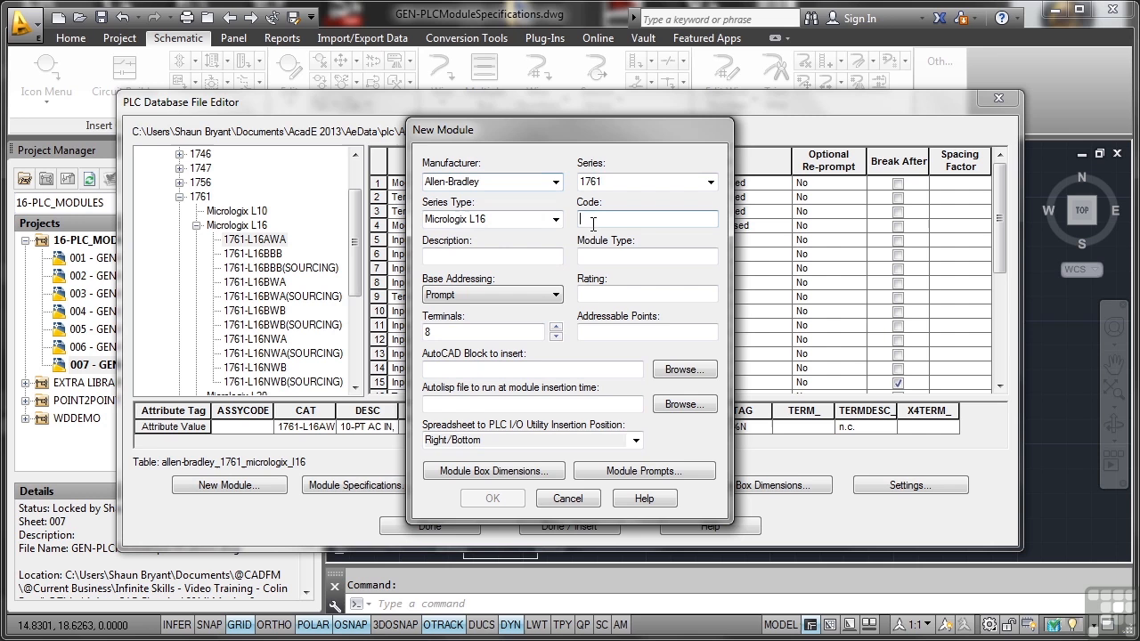
{"action": "type", "text": "AWA"}
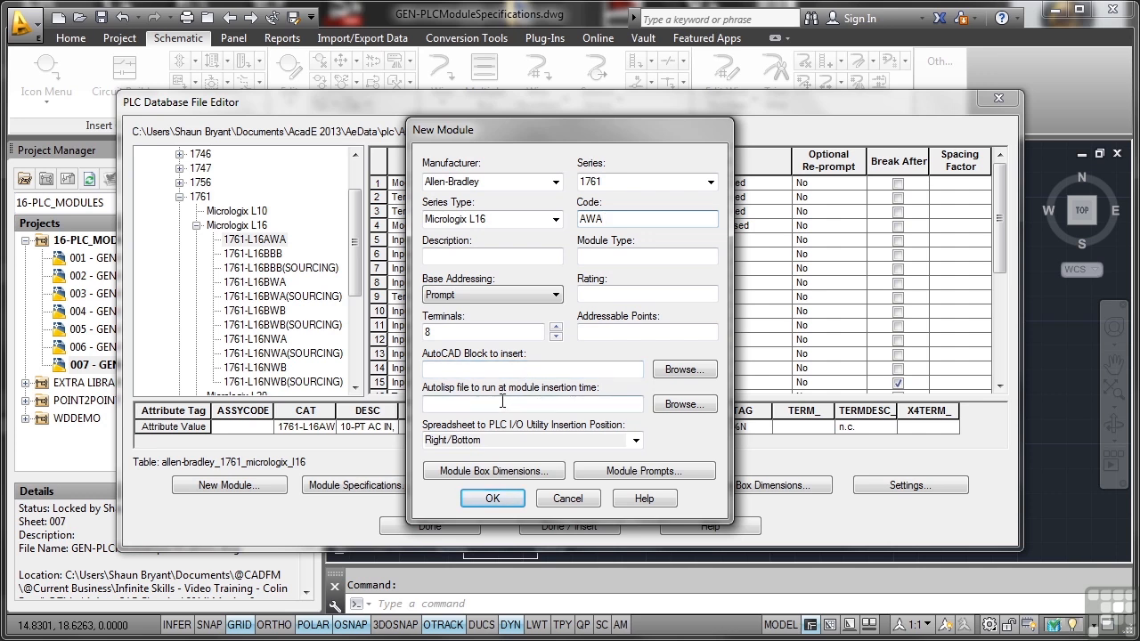
{"action": "mouse_move", "coordinate": [510, 390]}
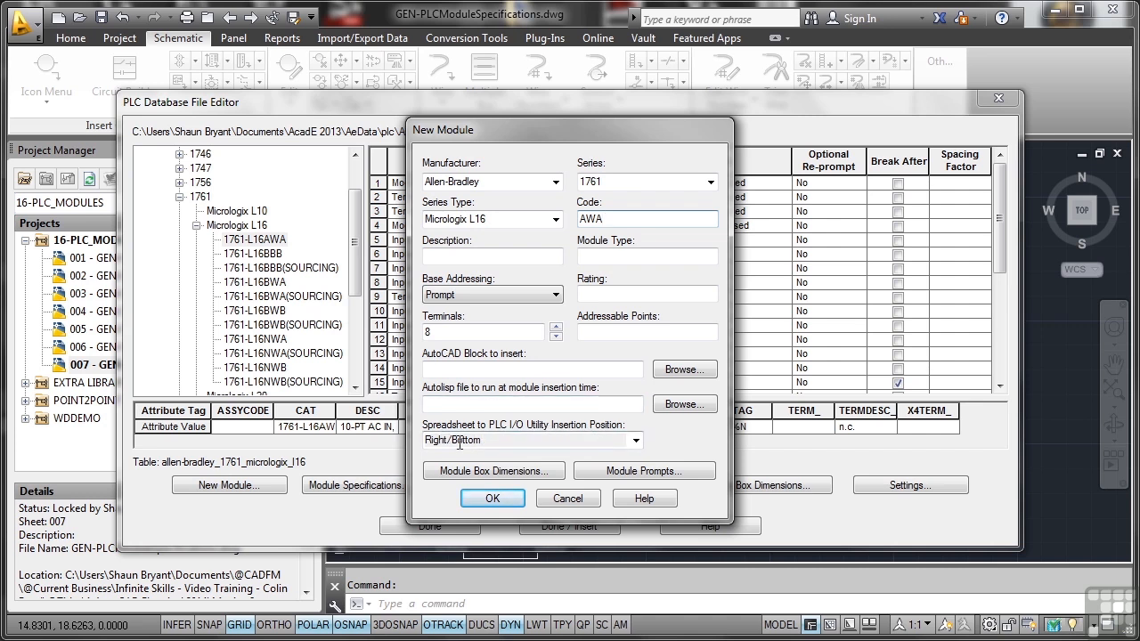
{"action": "mouse_move", "coordinate": [492, 470]}
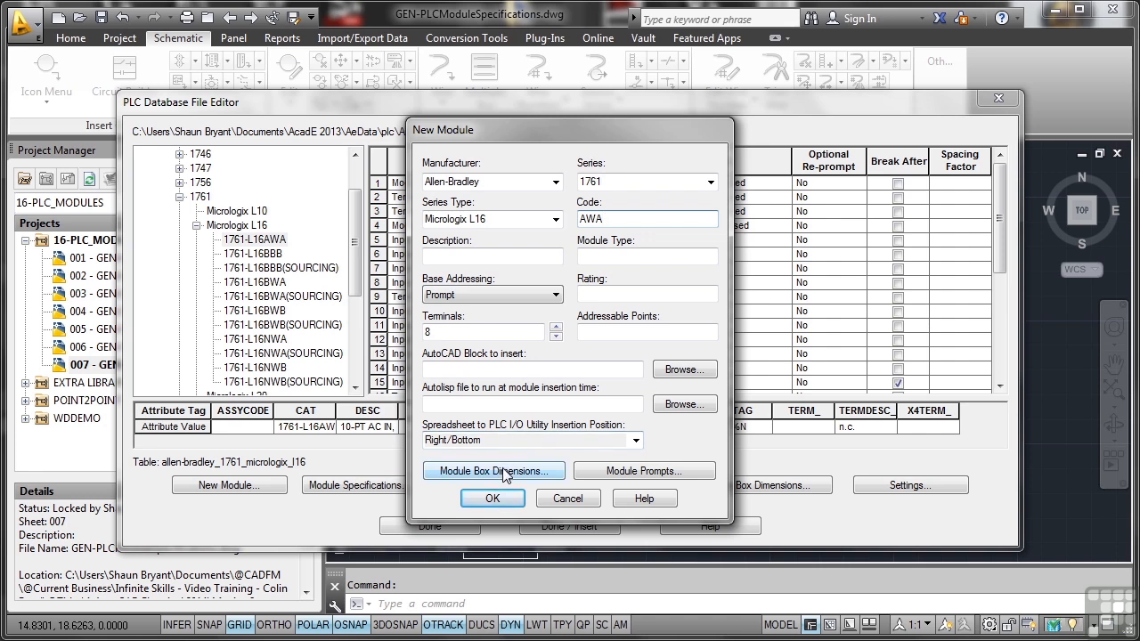
{"action": "left_click", "coordinate": [494, 470]}
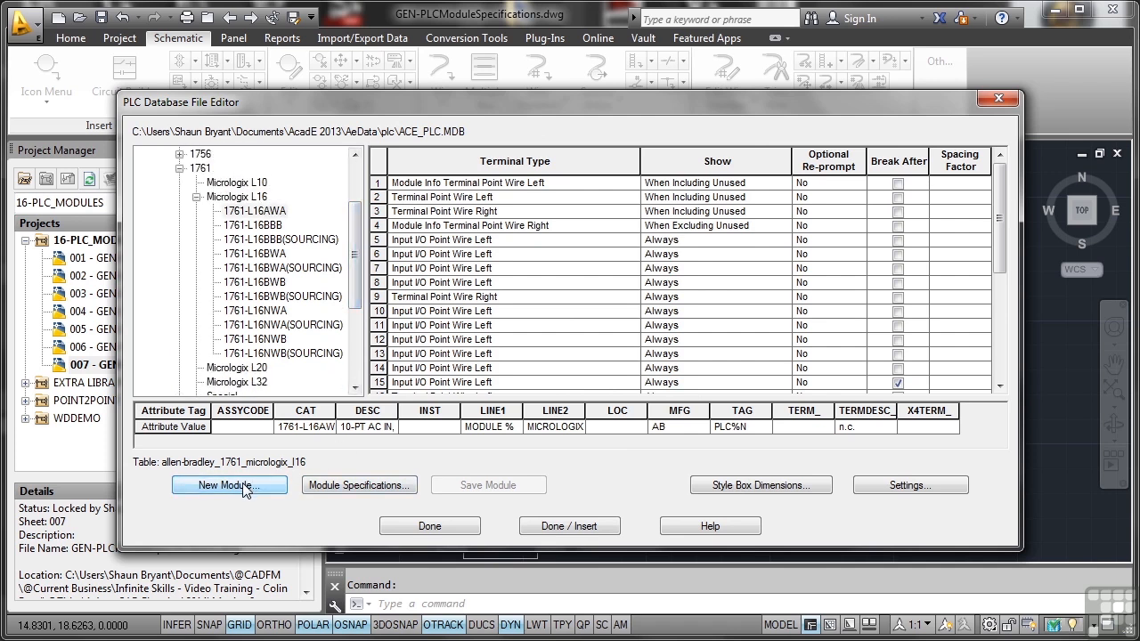
Create a Micrologix L16 module coded AWA and open its Module Specifications.
{"action": "left_click", "coordinate": [228, 484]}
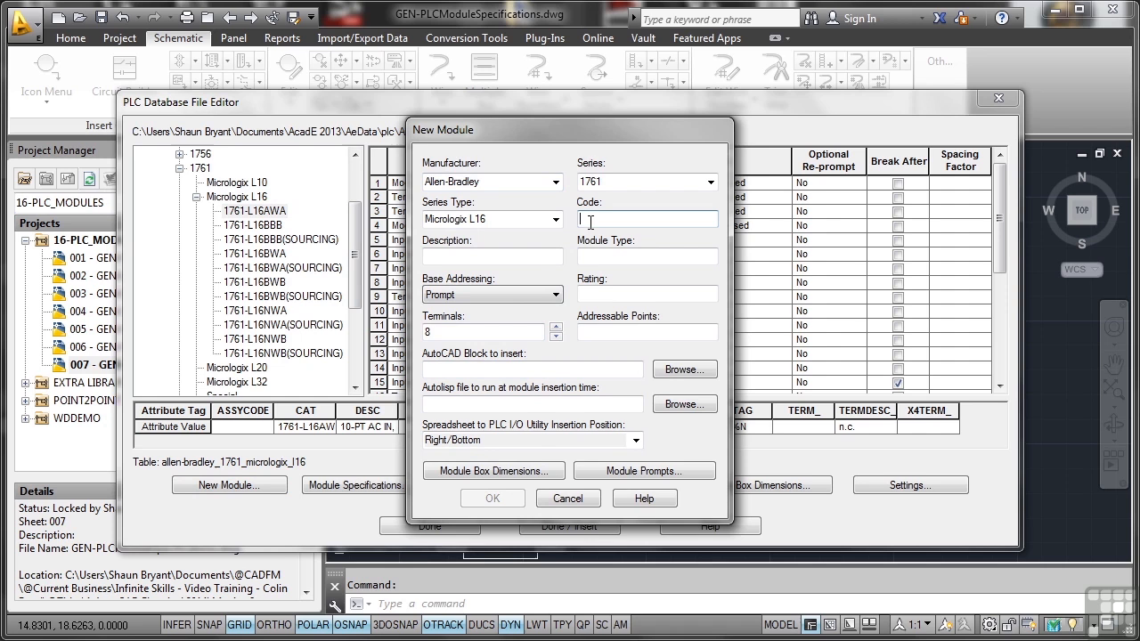
{"action": "type", "text": "AWA"}
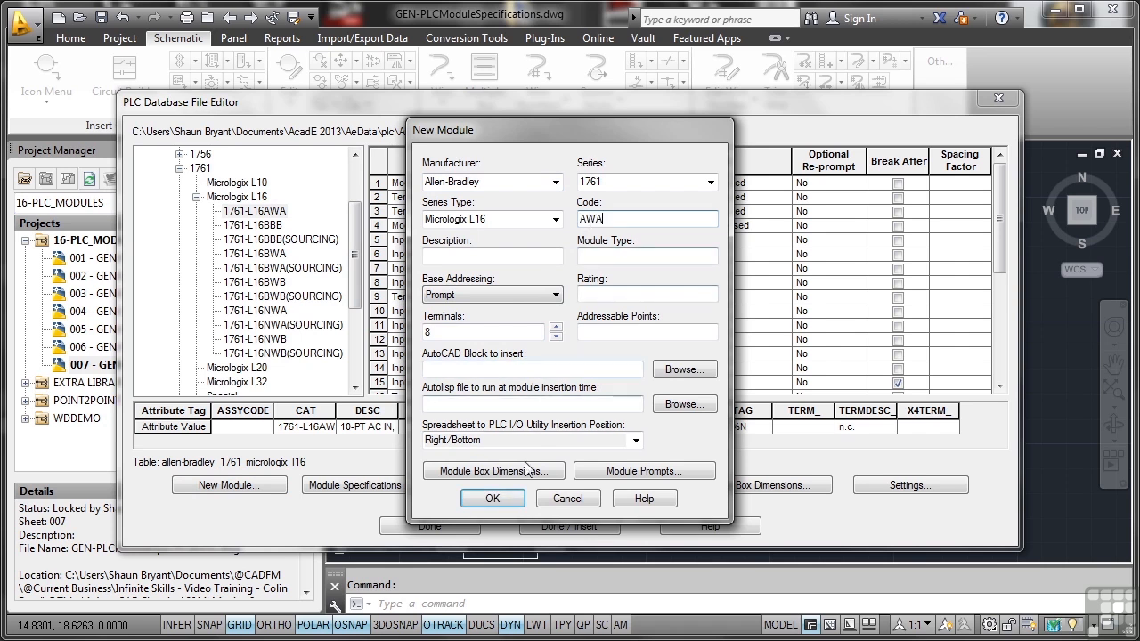
{"action": "left_click", "coordinate": [492, 498]}
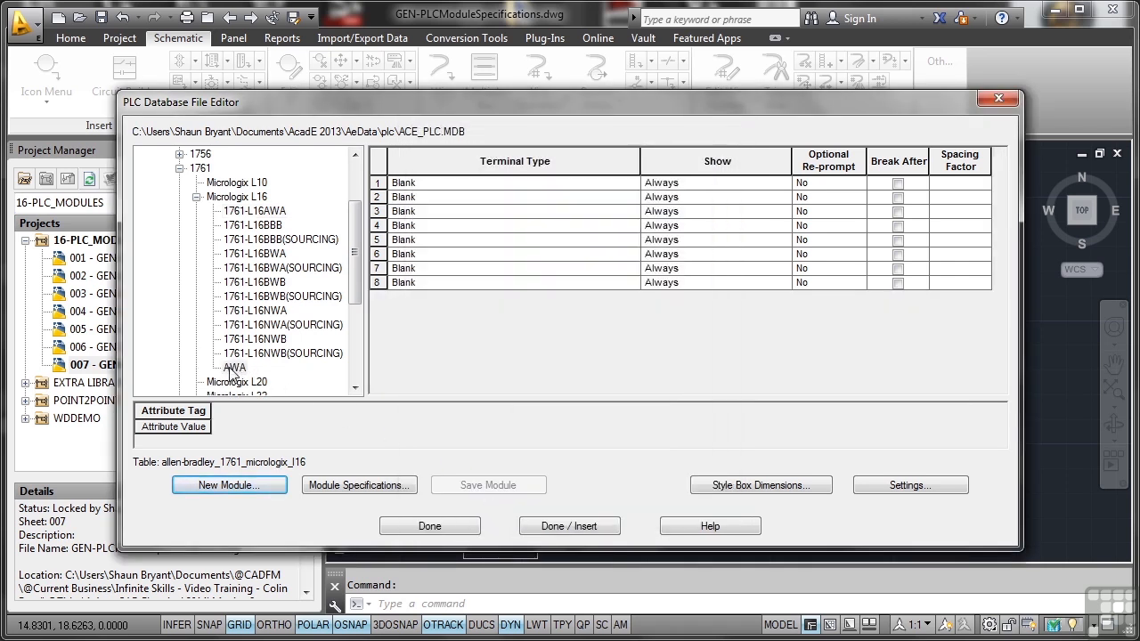
{"action": "left_click", "coordinate": [234, 367]}
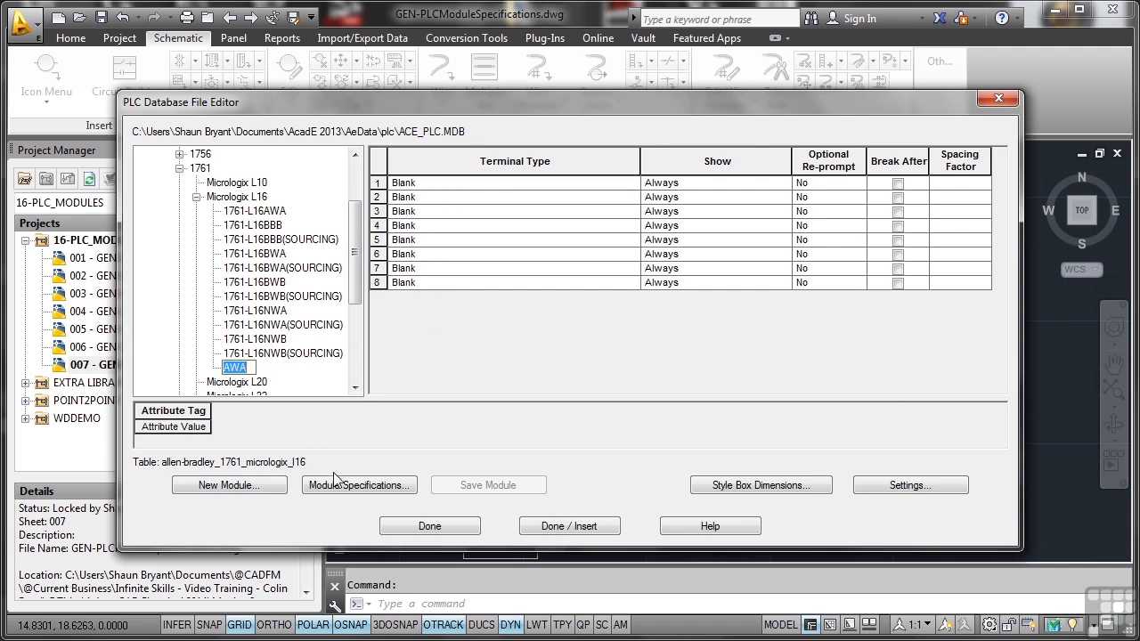
{"action": "left_click", "coordinate": [358, 485]}
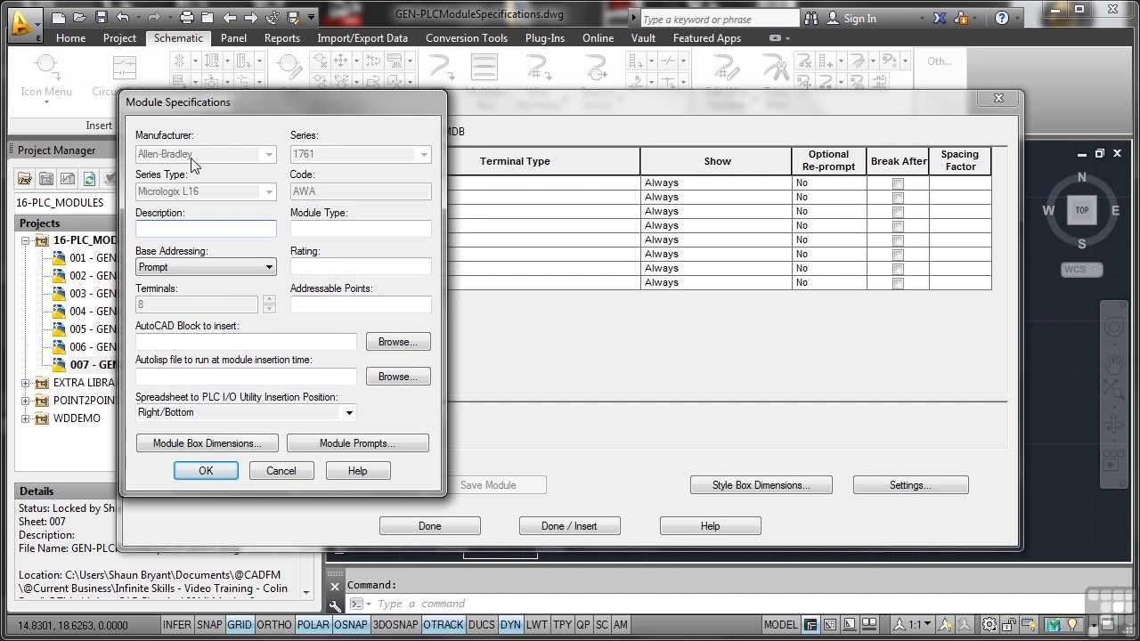
{"action": "mouse_move", "coordinate": [189, 195]}
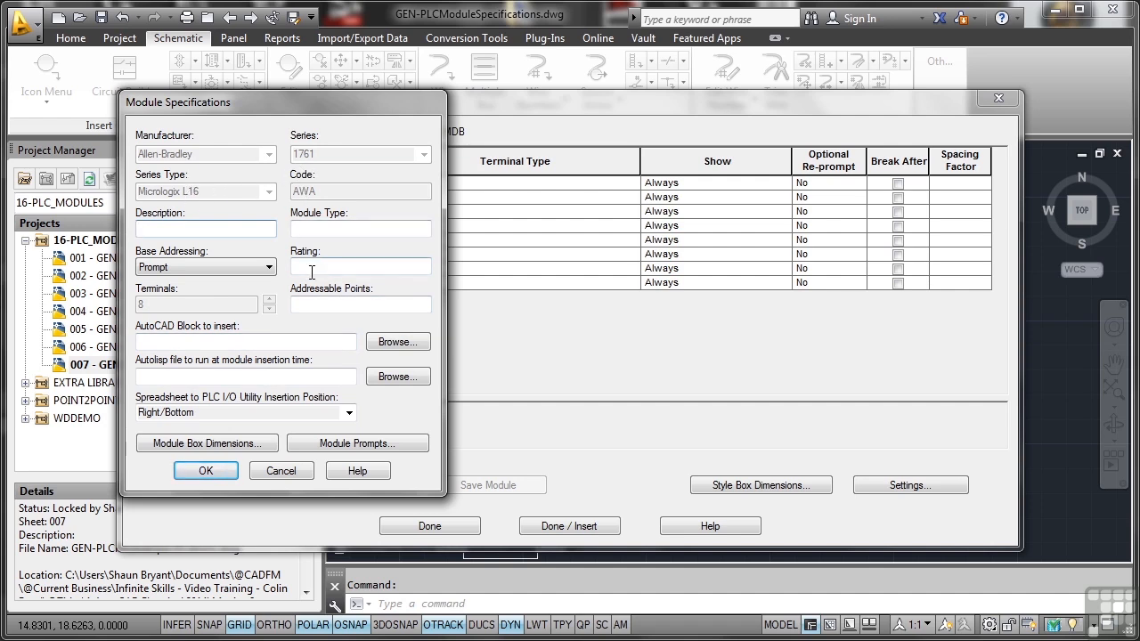
Enter the description 'Custom PLC' for the AWA module and confirm.
{"action": "left_click", "coordinate": [205, 229]}
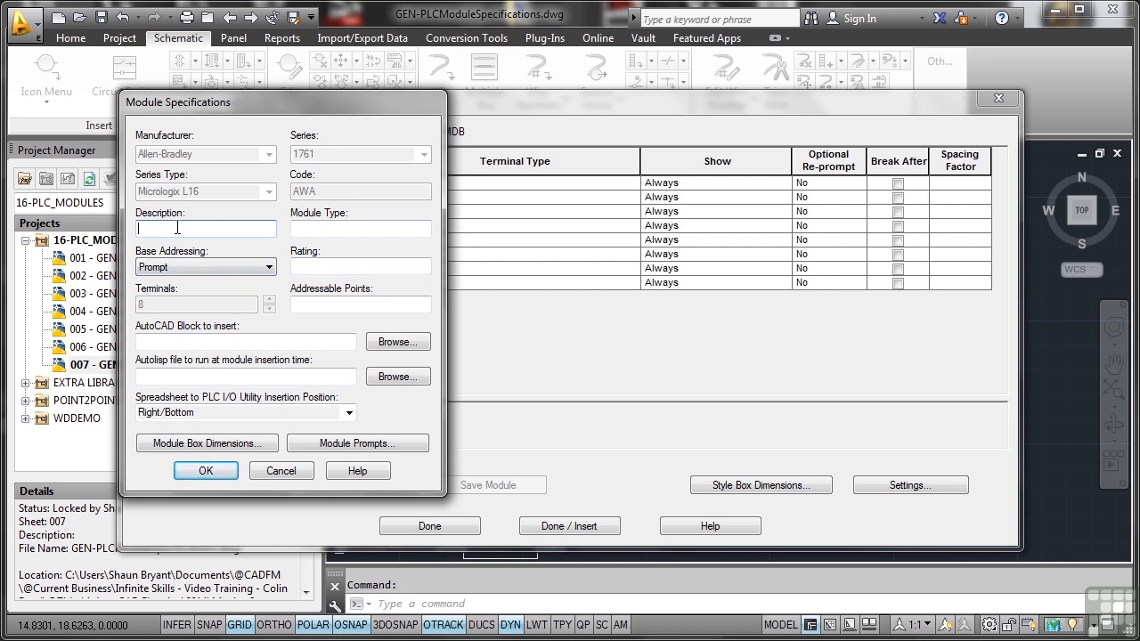
{"action": "type", "text": "Cust"}
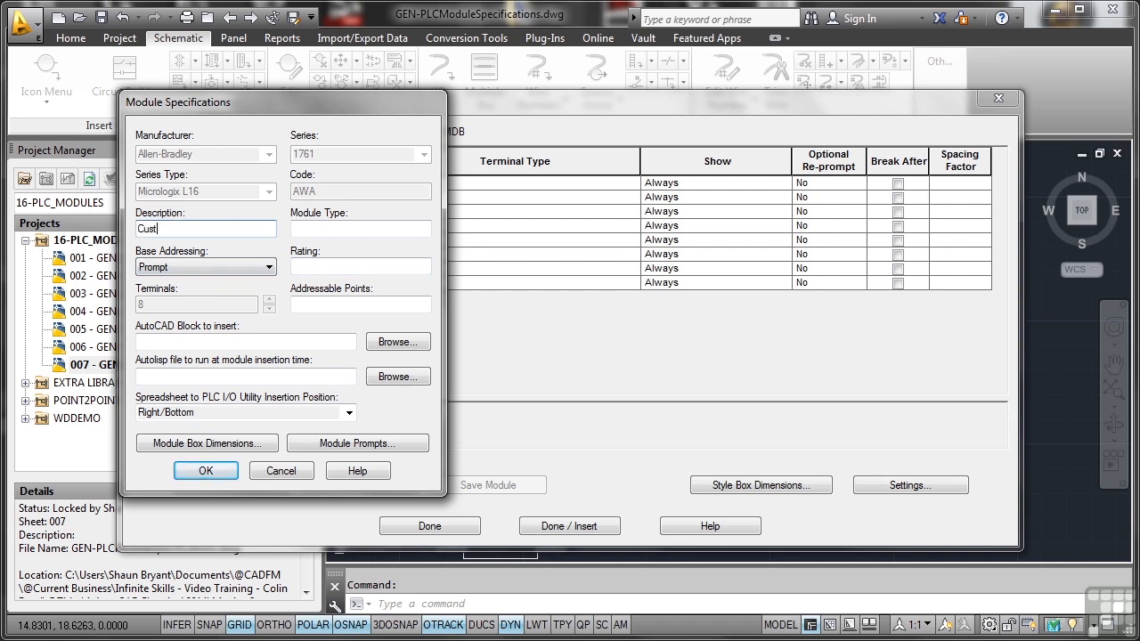
{"action": "left_click", "coordinate": [204, 471]}
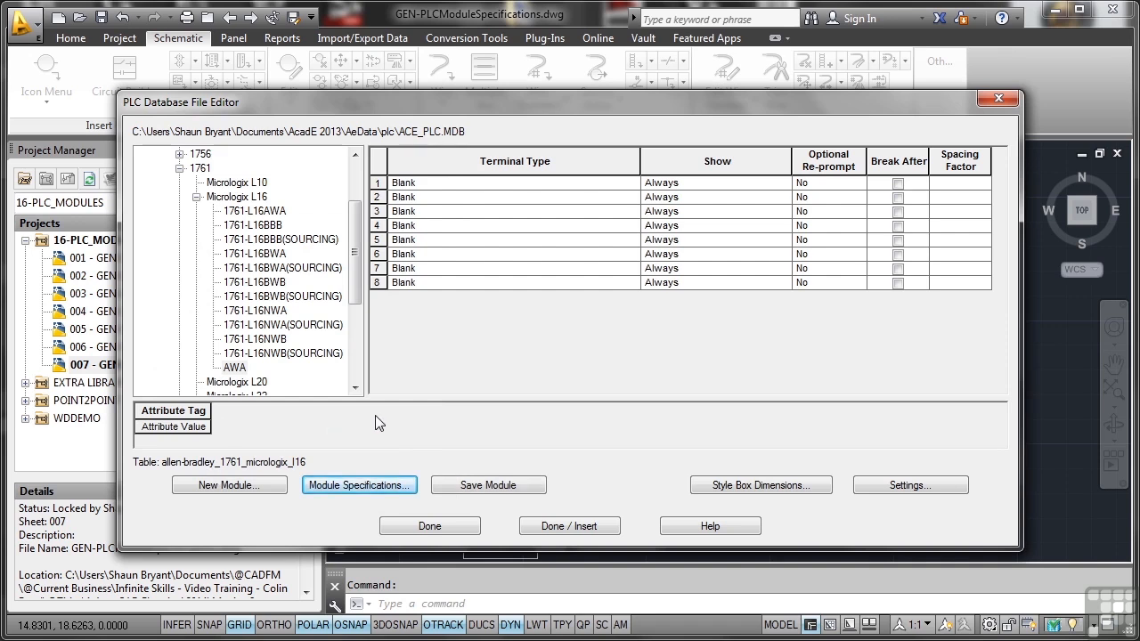
{"action": "mouse_move", "coordinate": [395, 418]}
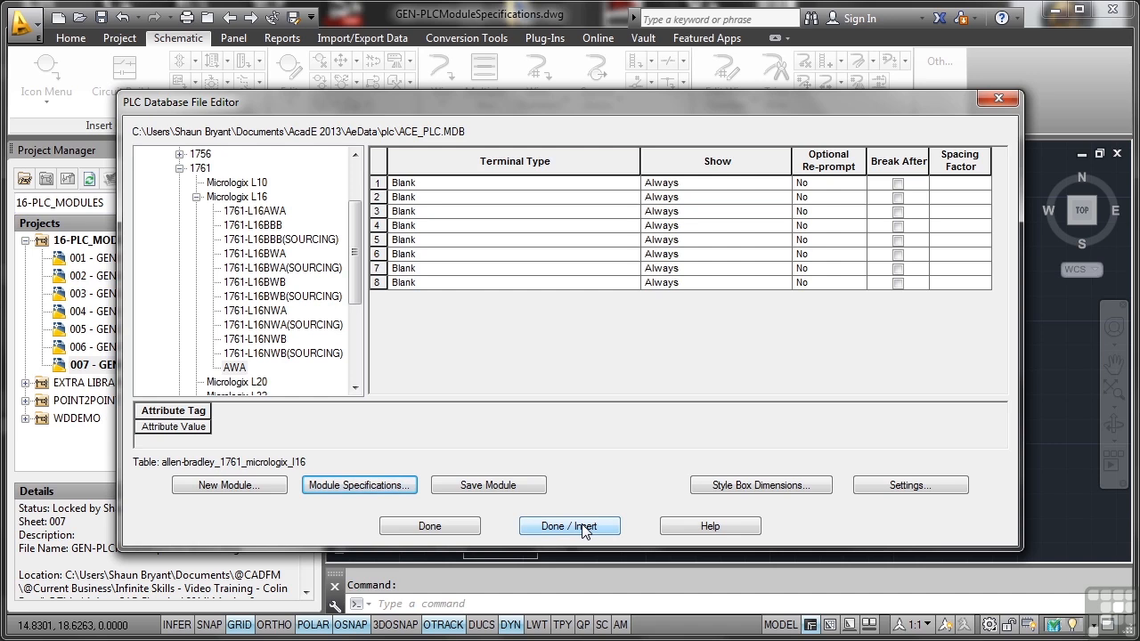
Finish with Done / Insert and save the modified AWA module.
{"action": "left_click", "coordinate": [569, 525]}
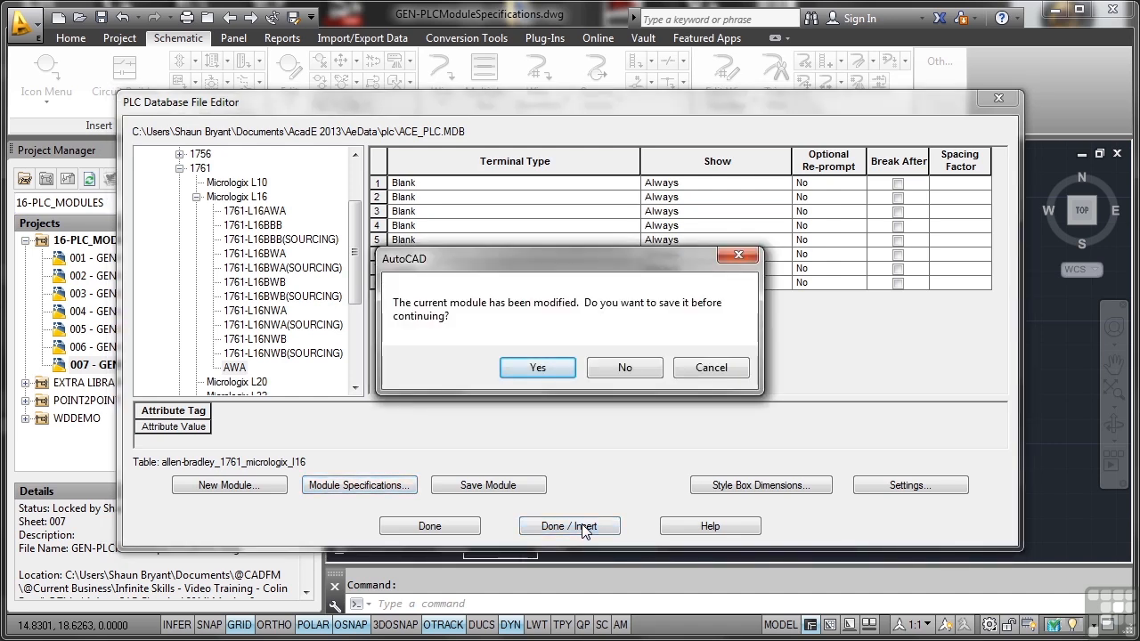
{"action": "mouse_move", "coordinate": [399, 393]}
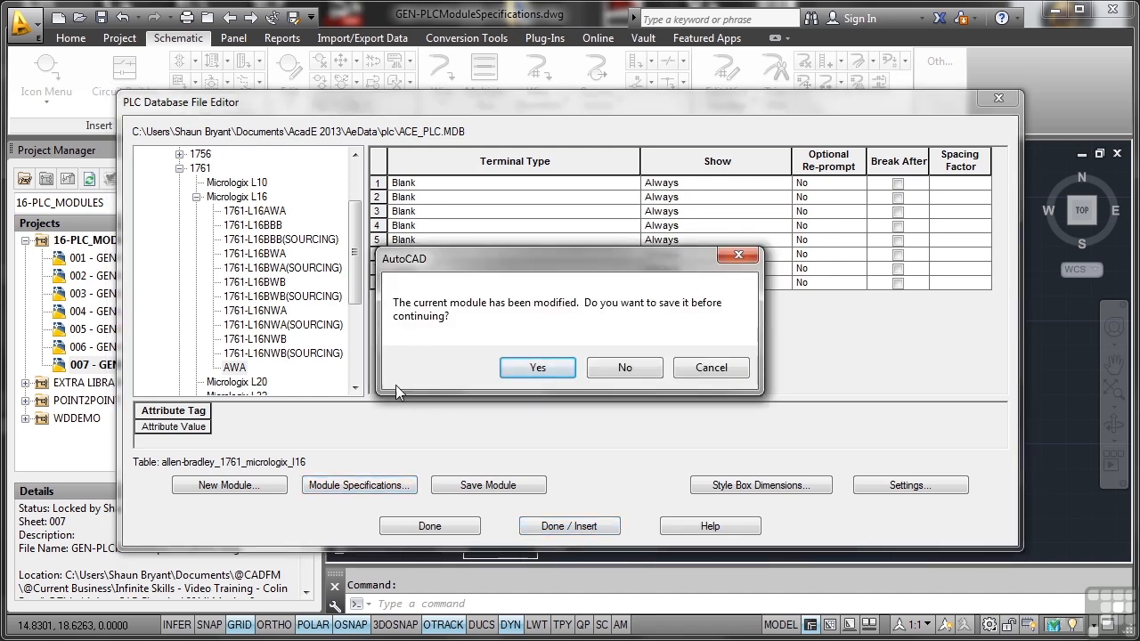
{"action": "mouse_move", "coordinate": [489, 312]}
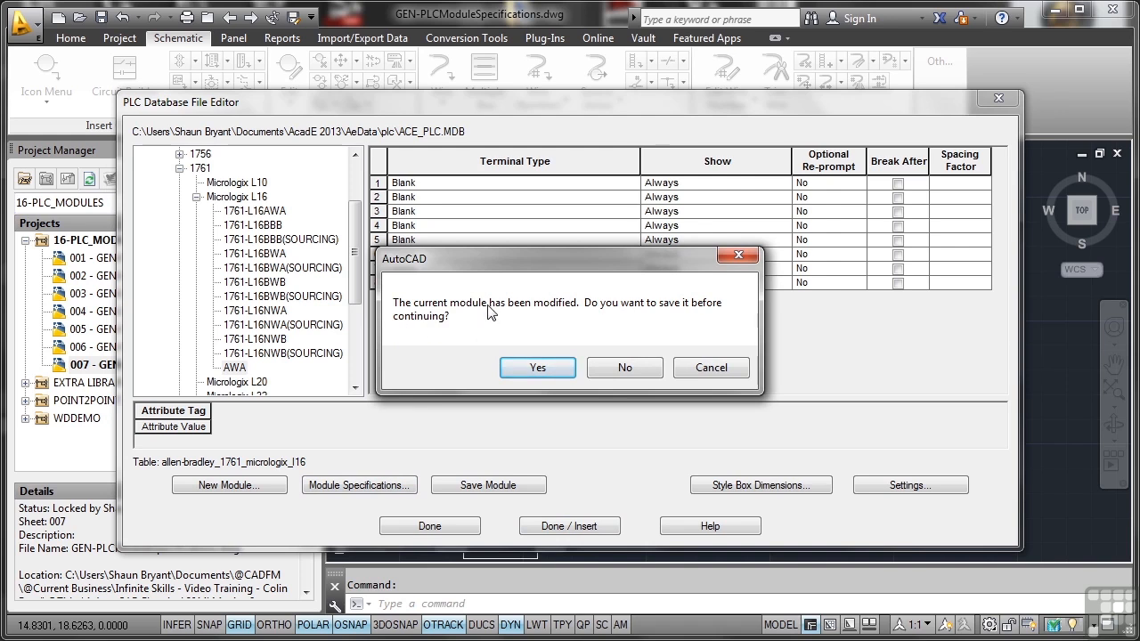
{"action": "left_click", "coordinate": [624, 367]}
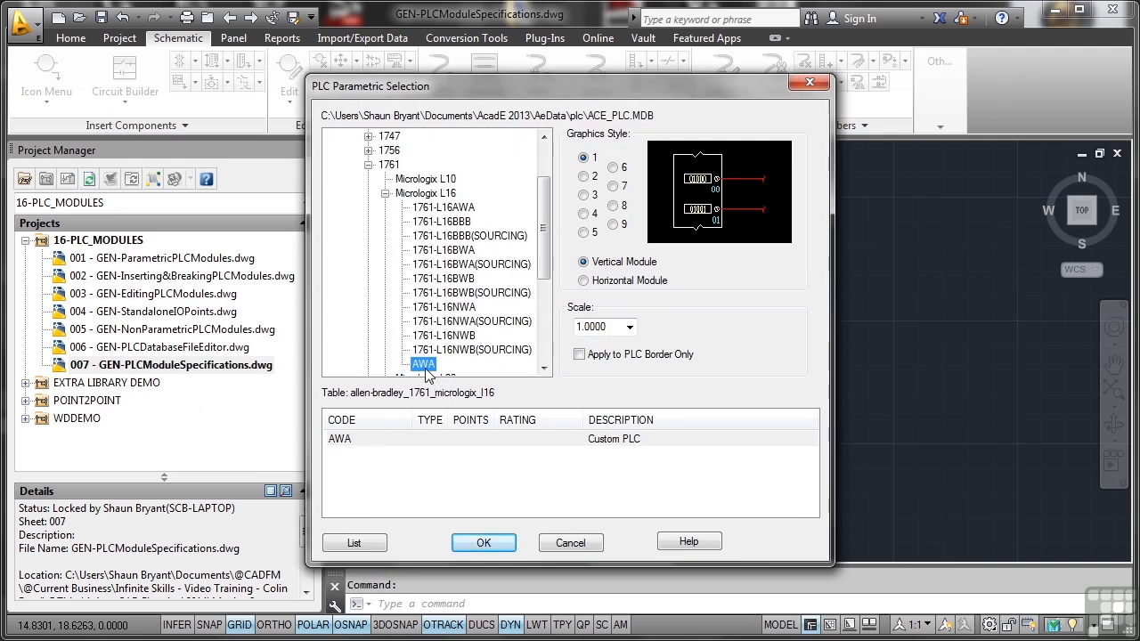
{"action": "mouse_move", "coordinate": [432, 116]}
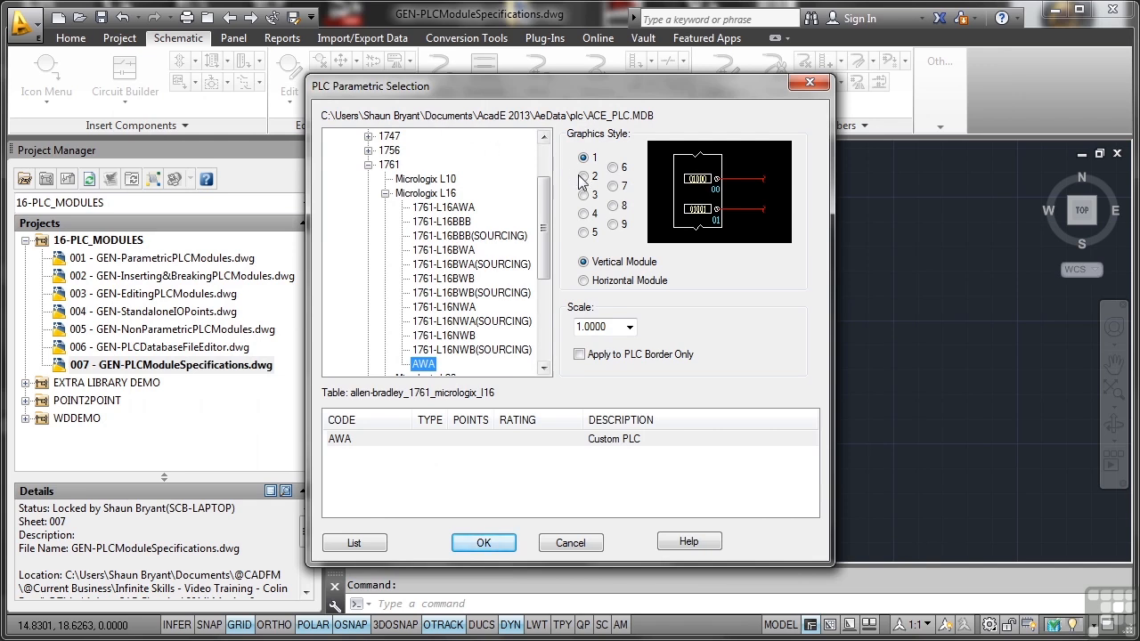
Choose graphics style 2, select the AWA module row, and confirm insertion.
{"action": "left_click", "coordinate": [583, 176]}
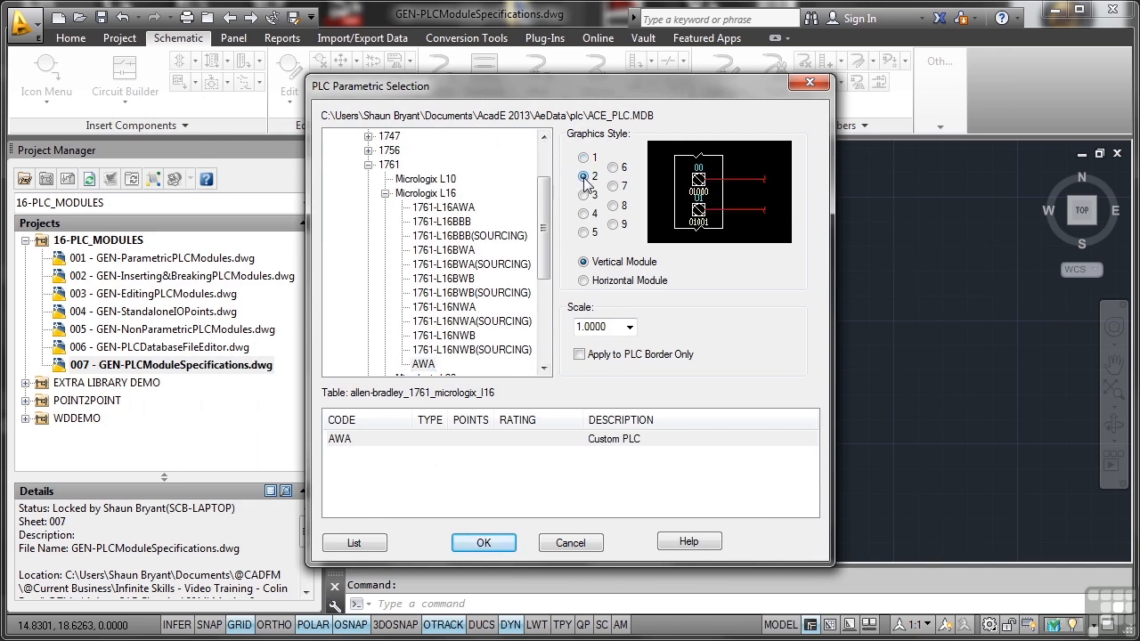
{"action": "left_click", "coordinate": [584, 176]}
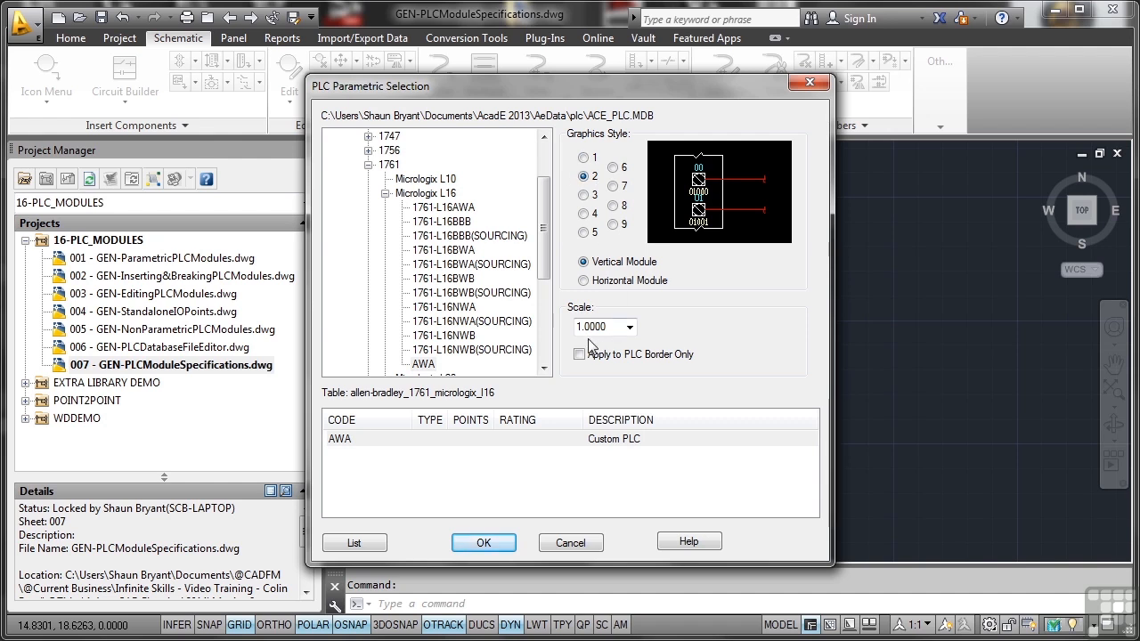
{"action": "left_click", "coordinate": [401, 438]}
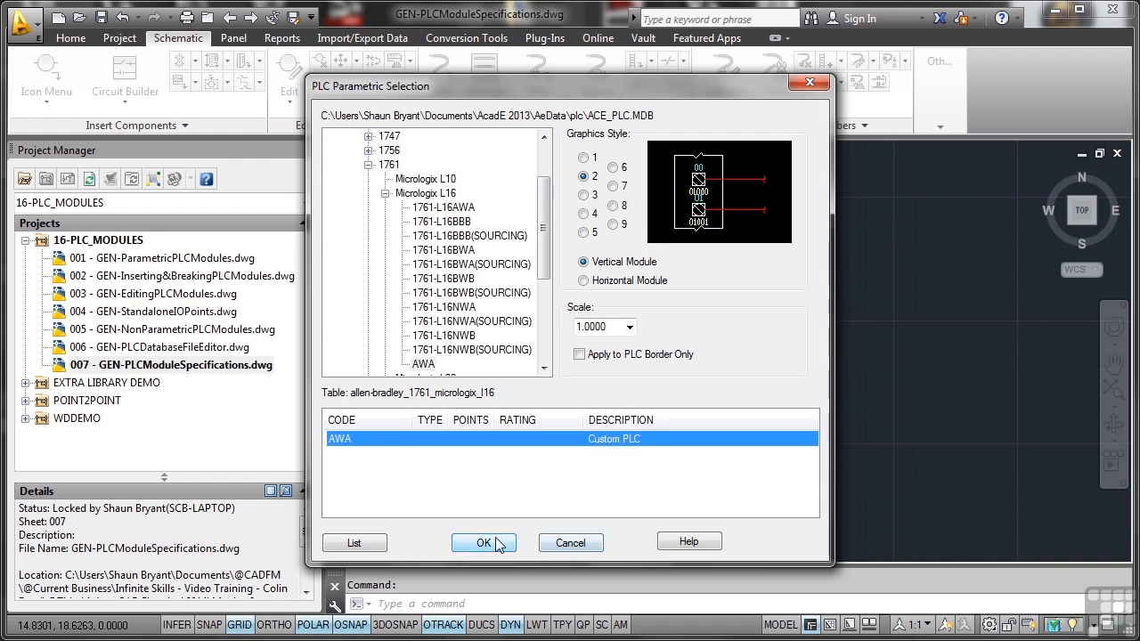
{"action": "left_click", "coordinate": [484, 543]}
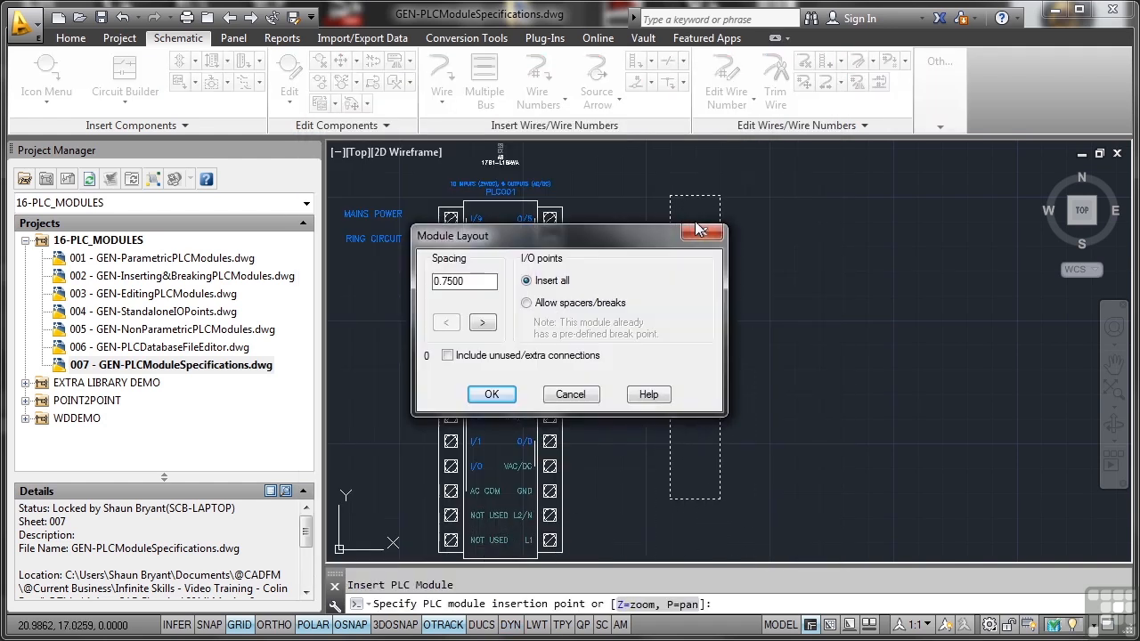
Set module spacing to 1.0000, accept the layout, and zoom out for placement.
{"action": "type", "text": "1"}
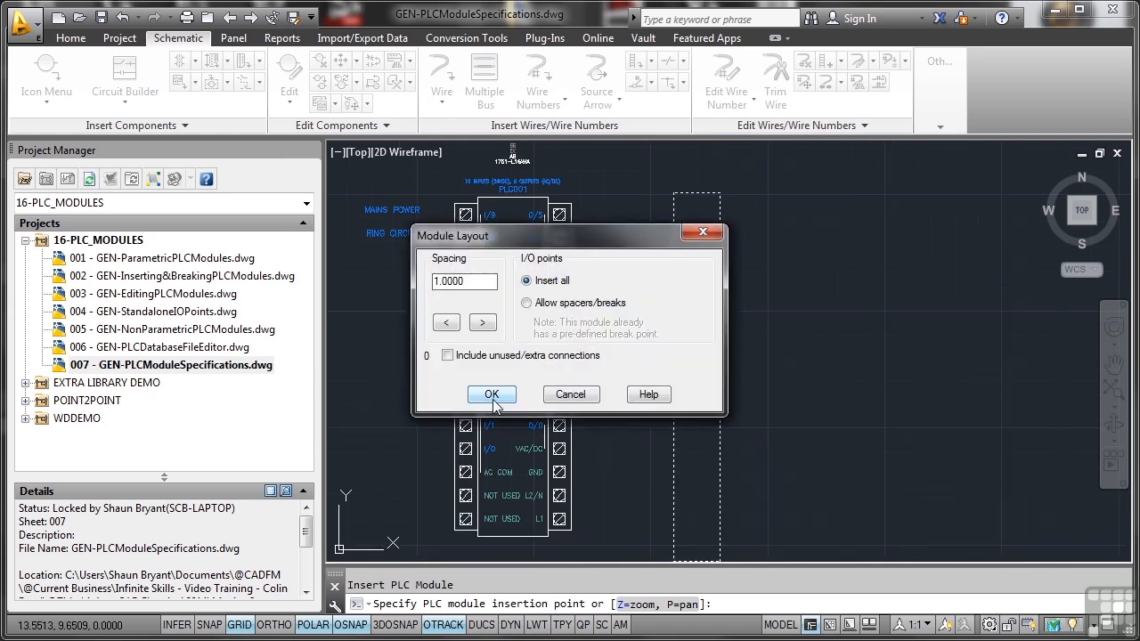
{"action": "left_click", "coordinate": [491, 395]}
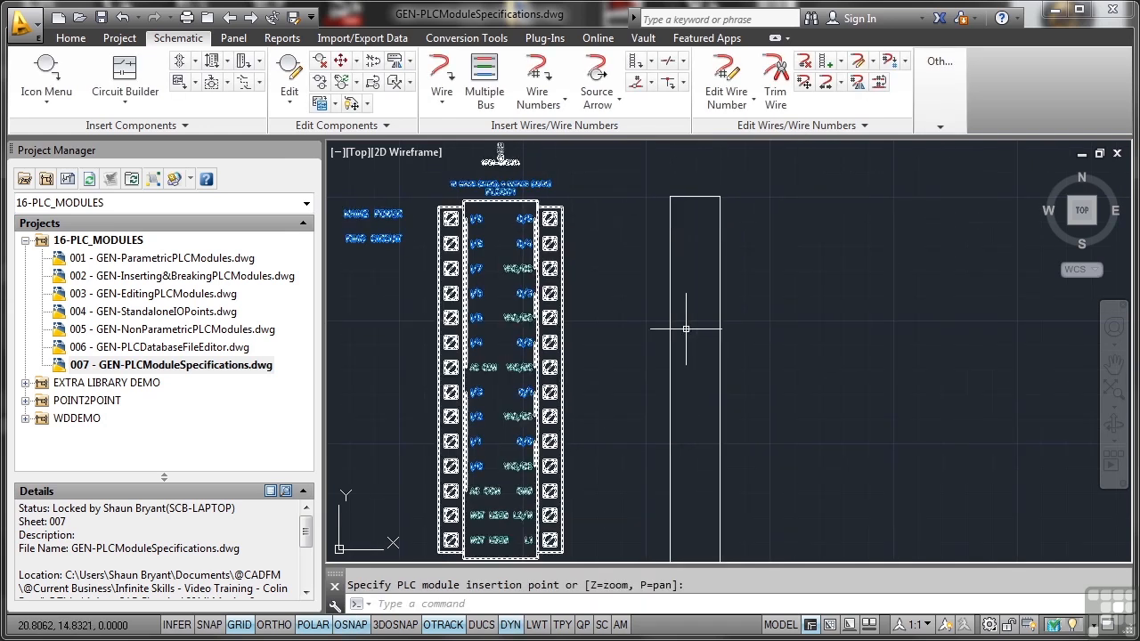
{"action": "scroll", "scroll_direction": "down", "scroll_amount": 3}
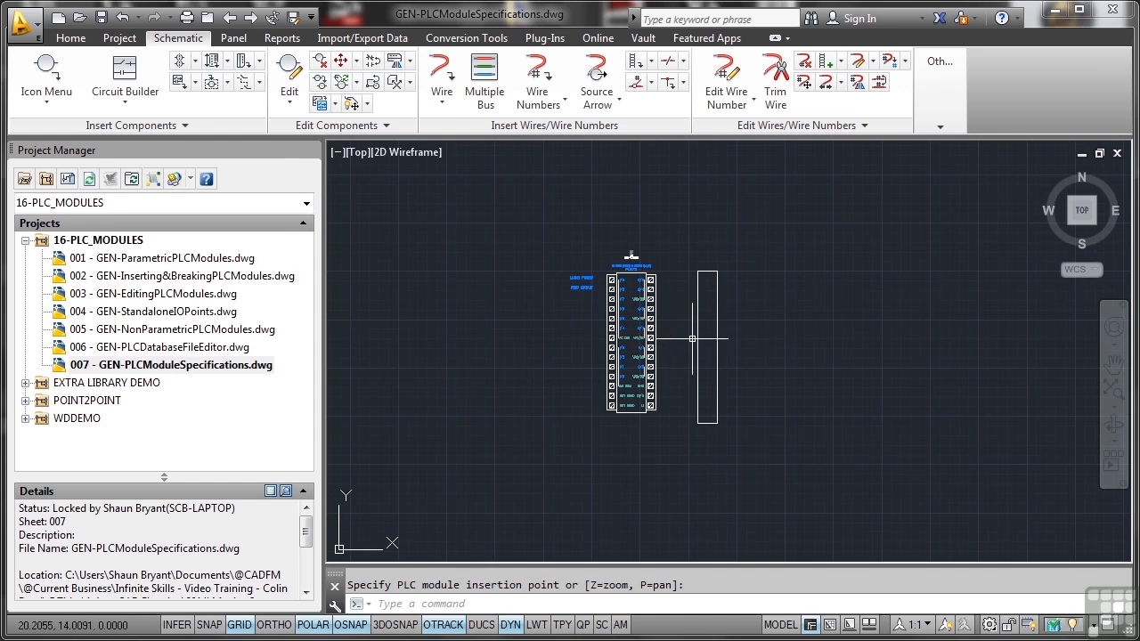
{"action": "mouse_move", "coordinate": [749, 333]}
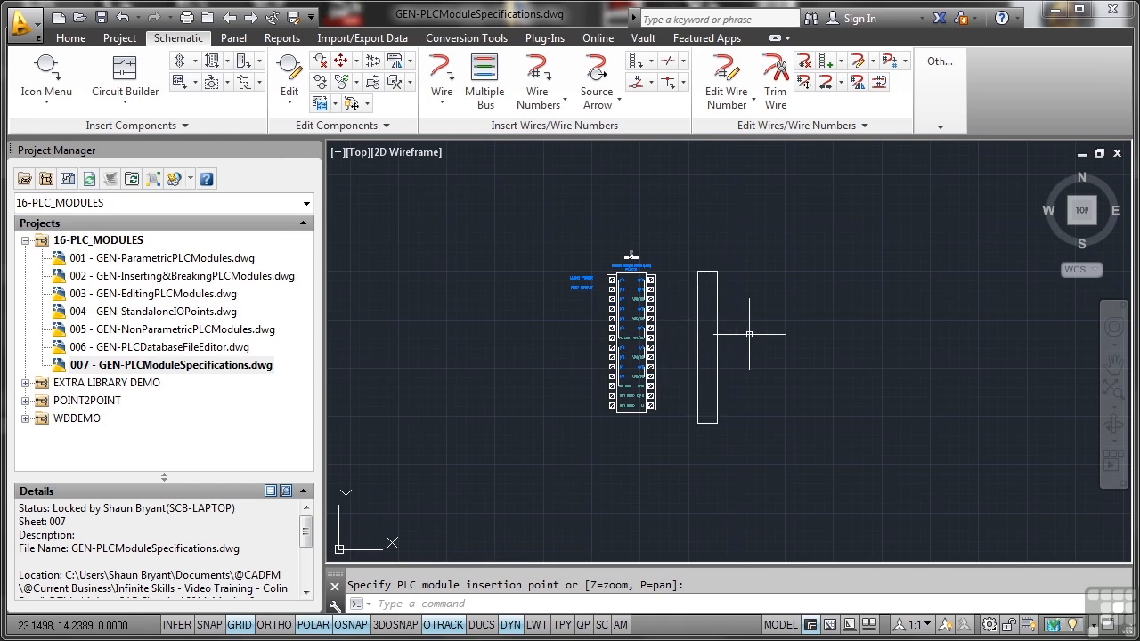
{"action": "mouse_move", "coordinate": [706, 334]}
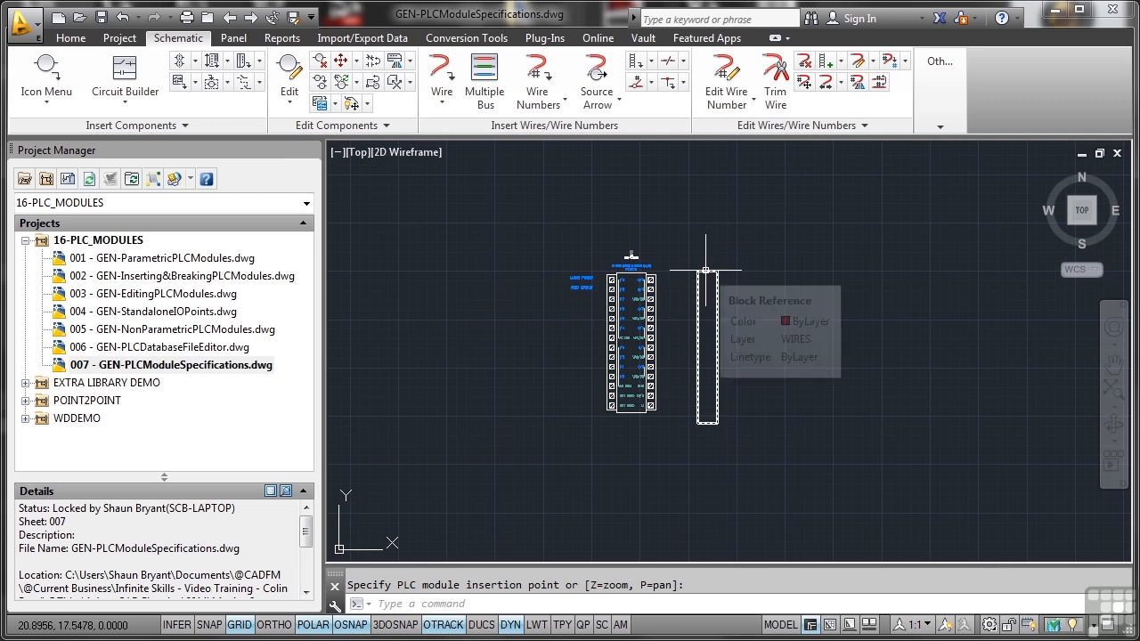